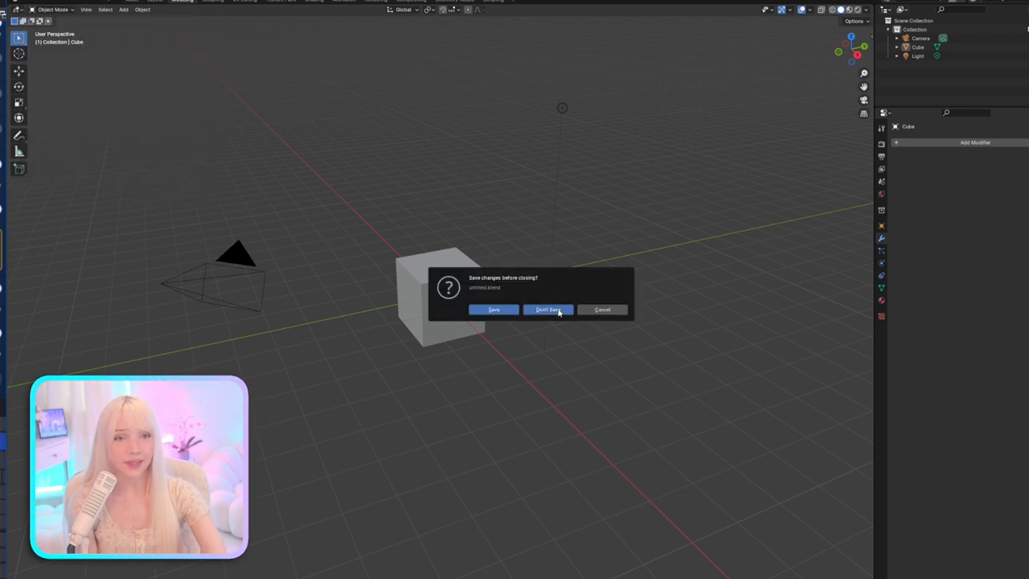
Discard the cube scene, load the fighters project and look around the two posed characters
{"action": "left_click", "coordinate": [546, 309]}
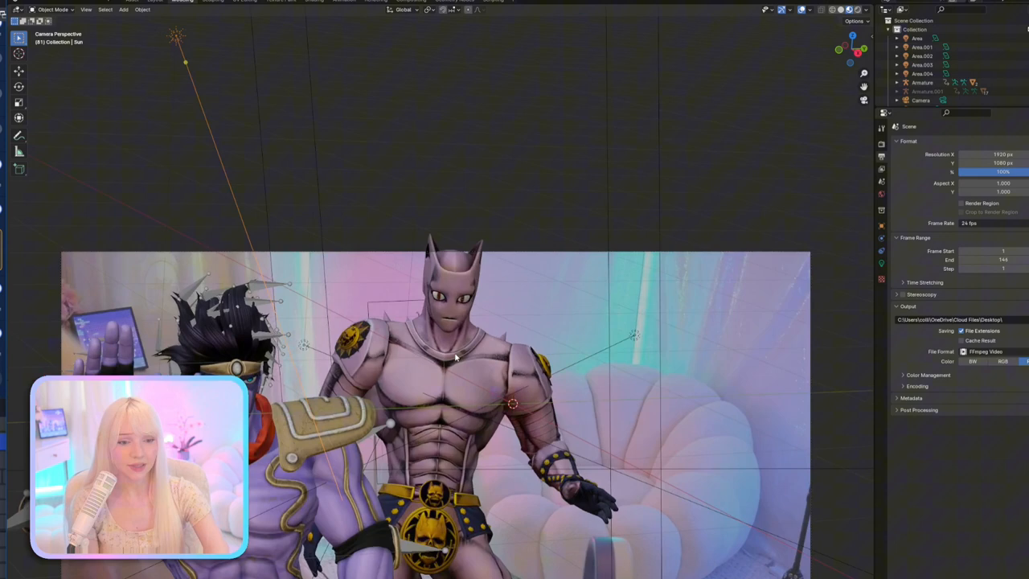
{"action": "key", "text": "Super"}
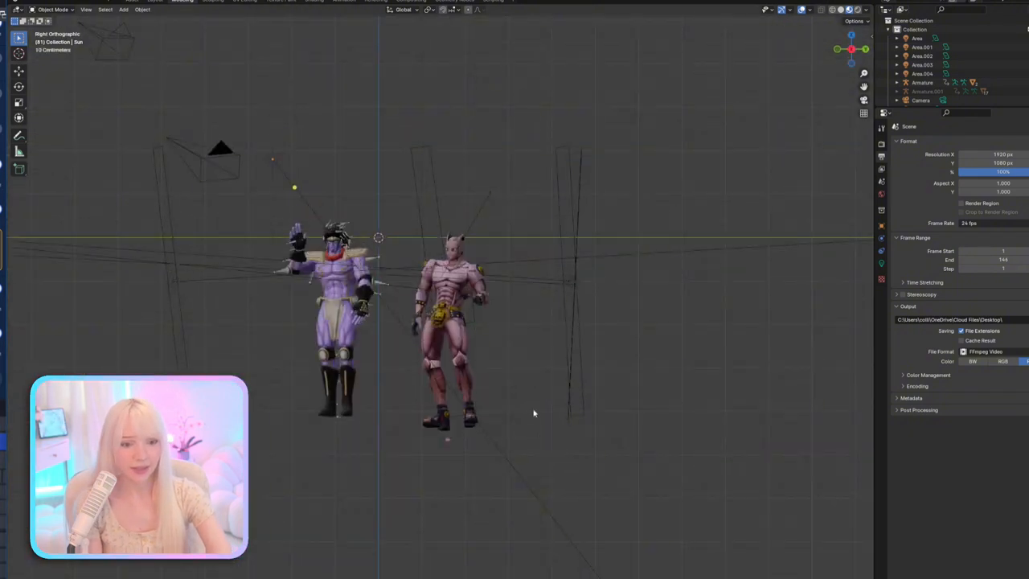
{"action": "left_click_drag", "start_coordinate": [533, 413], "coordinate": [468, 313]}
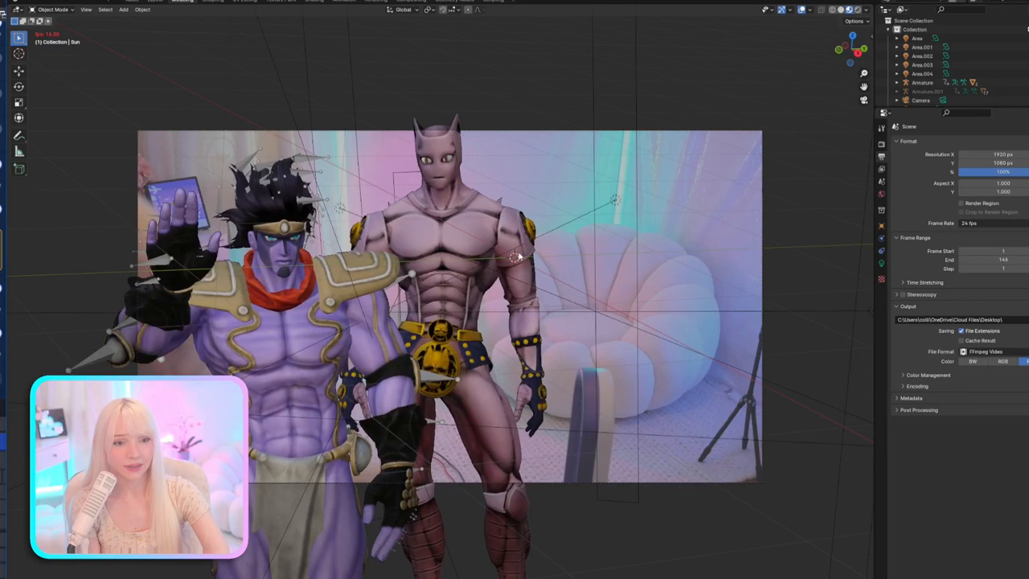
Choose a different project from File > Open Recent, triggering the unsaved-changes prompt
{"action": "left_click", "coordinate": [13, 9]}
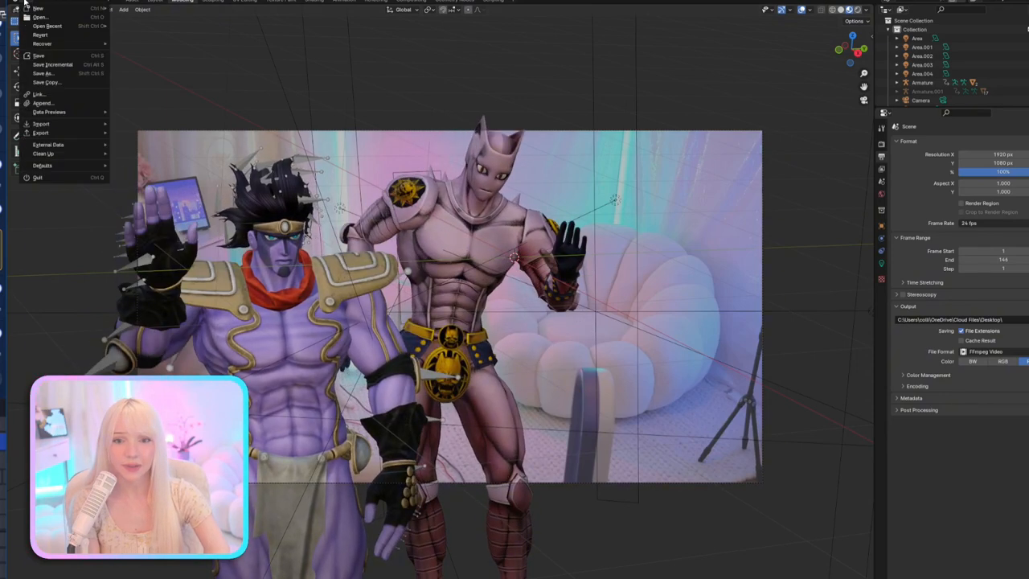
{"action": "left_click", "coordinate": [47, 25]}
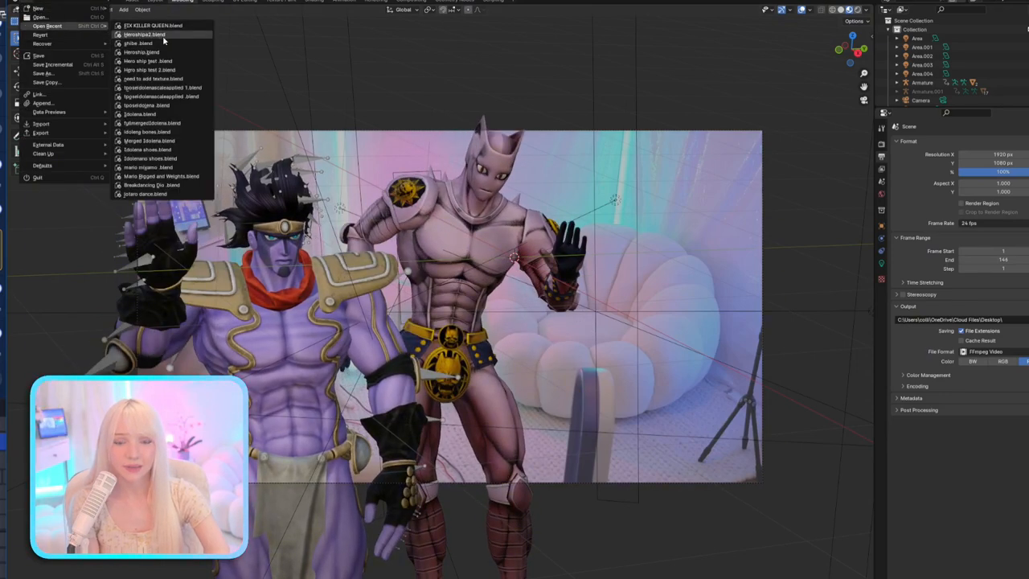
{"action": "mouse_move", "coordinate": [144, 34]}
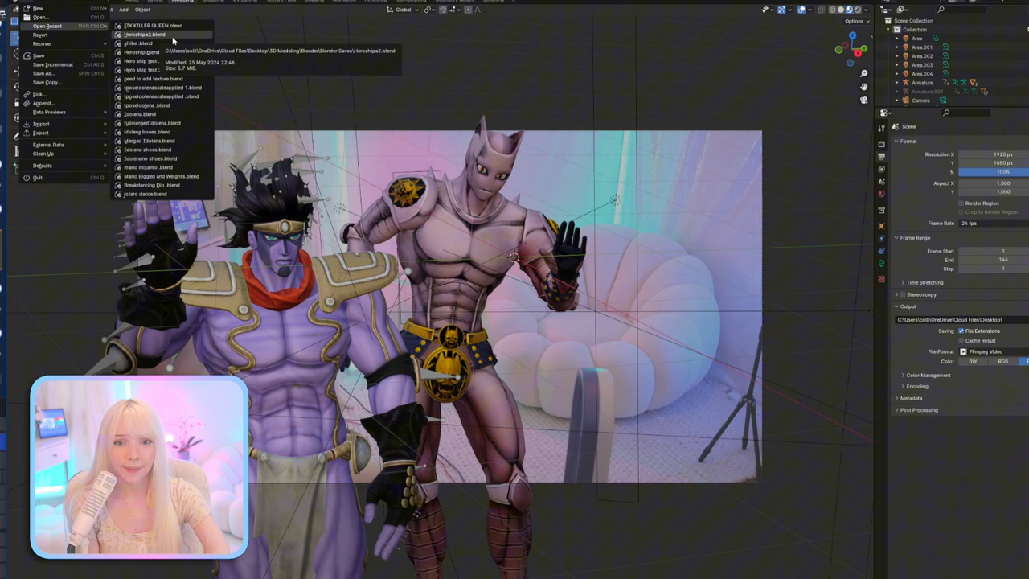
{"action": "left_click", "coordinate": [154, 26]}
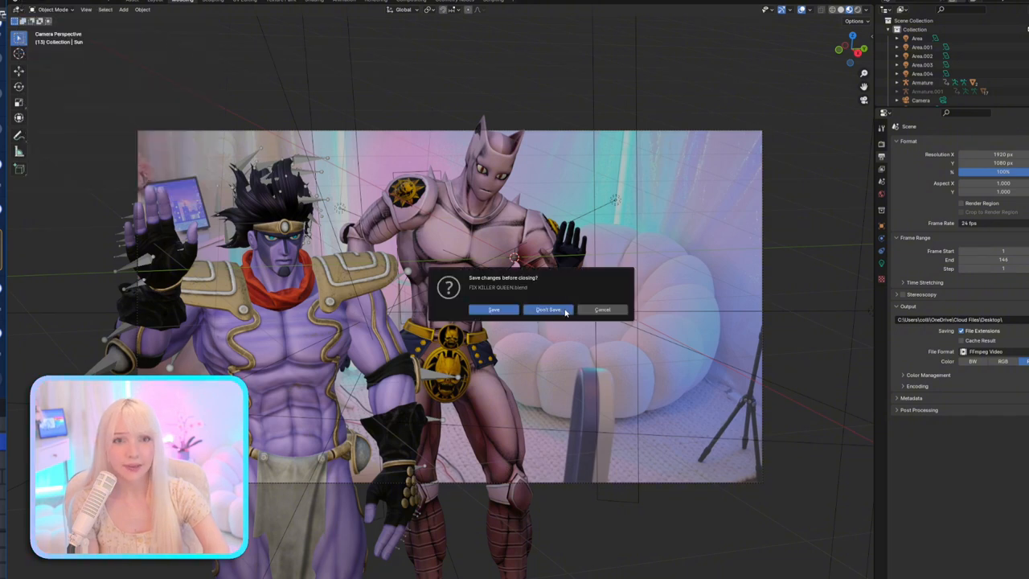
Choose Don't Save so the selected room-scene project loads
{"action": "left_click", "coordinate": [547, 309]}
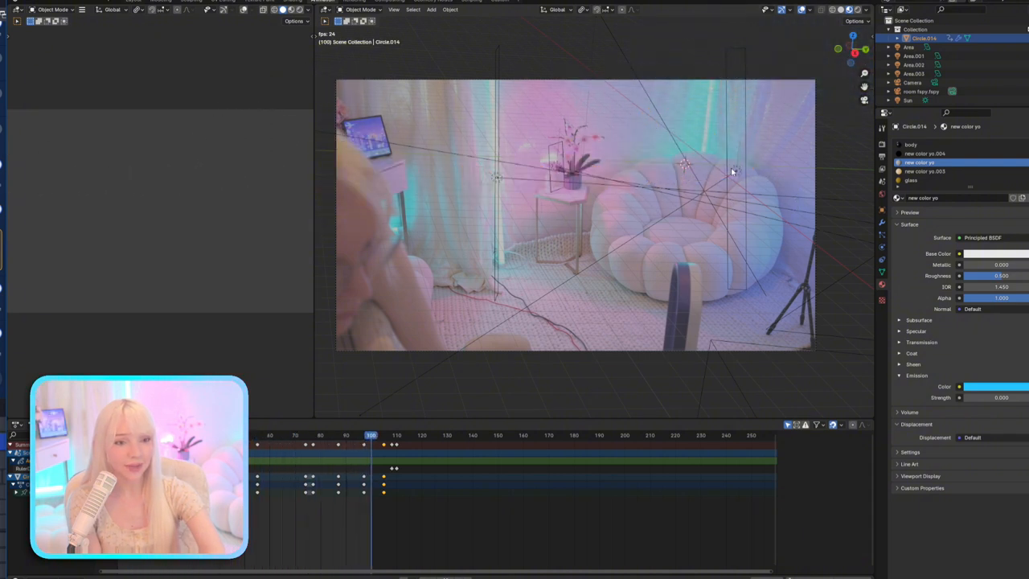
Advance the timeline until the cat-topped UFO hovers in the camera view
{"action": "left_click", "coordinate": [836, 10]}
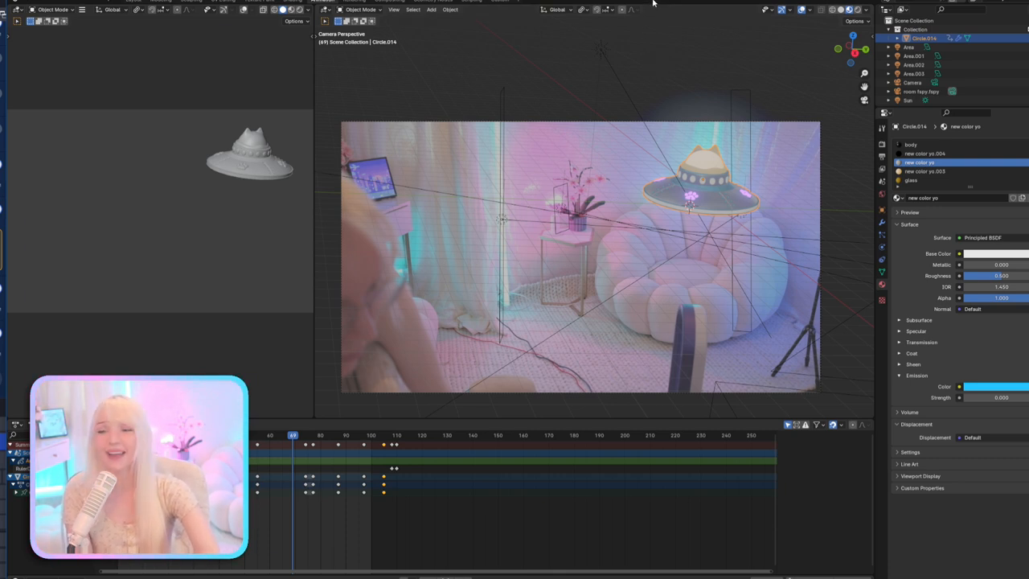
Show the Open Recent list of .blend files over the UFO room scene
{"action": "left_click", "coordinate": [15, 10]}
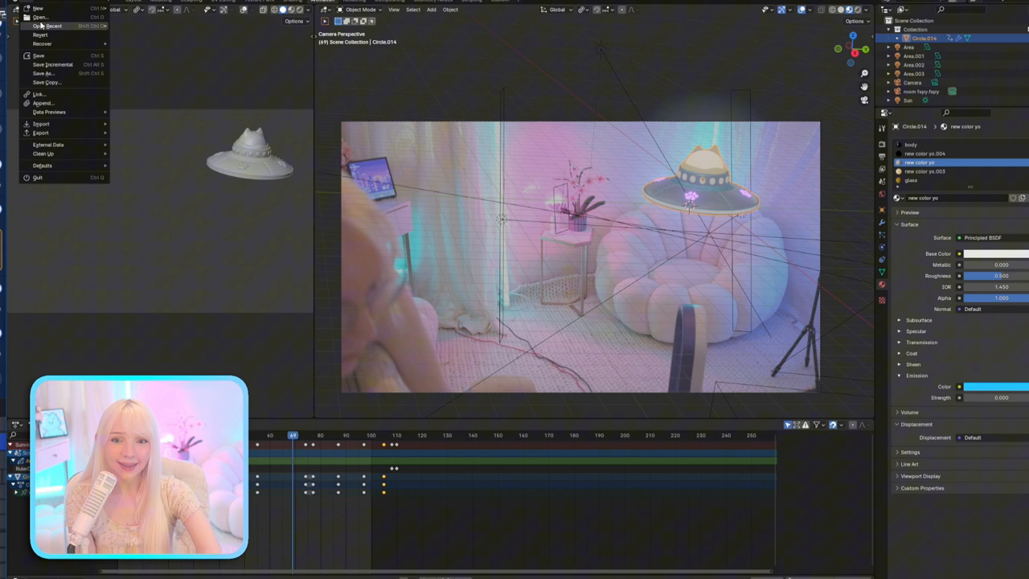
{"action": "left_click", "coordinate": [47, 25]}
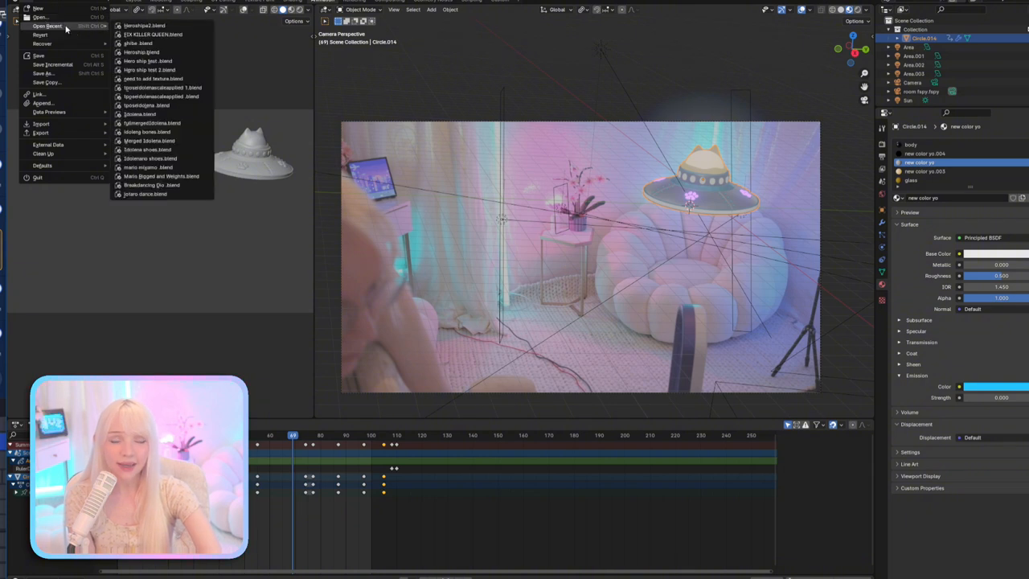
{"action": "mouse_move", "coordinate": [162, 87]}
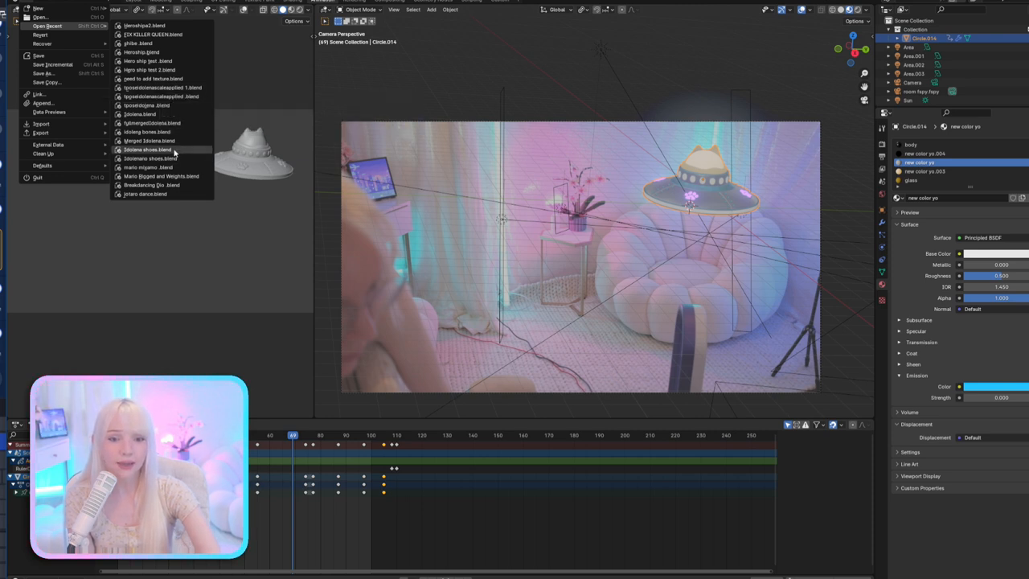
{"action": "mouse_move", "coordinate": [139, 115]}
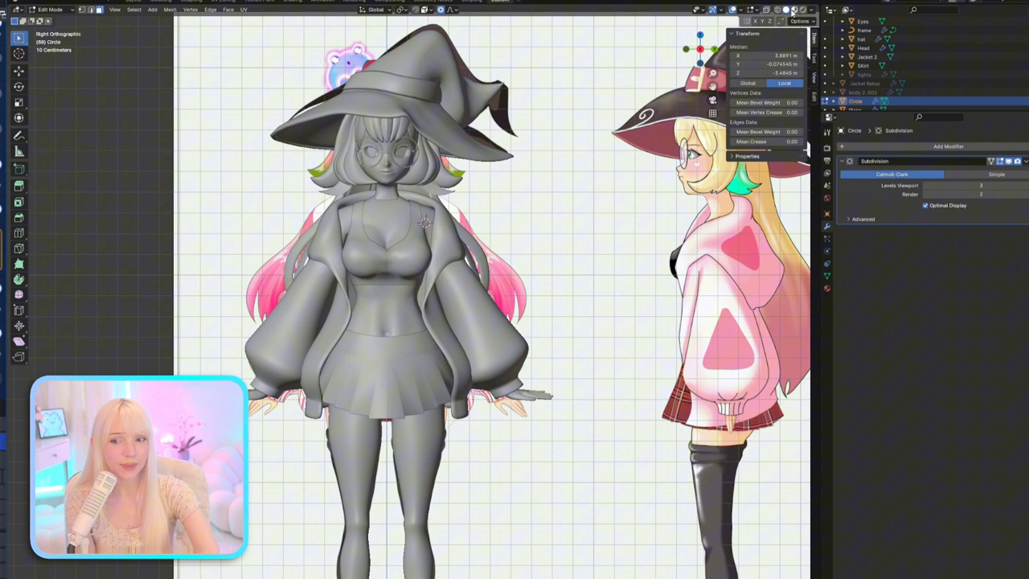
{"action": "mouse_move", "coordinate": [797, 9]}
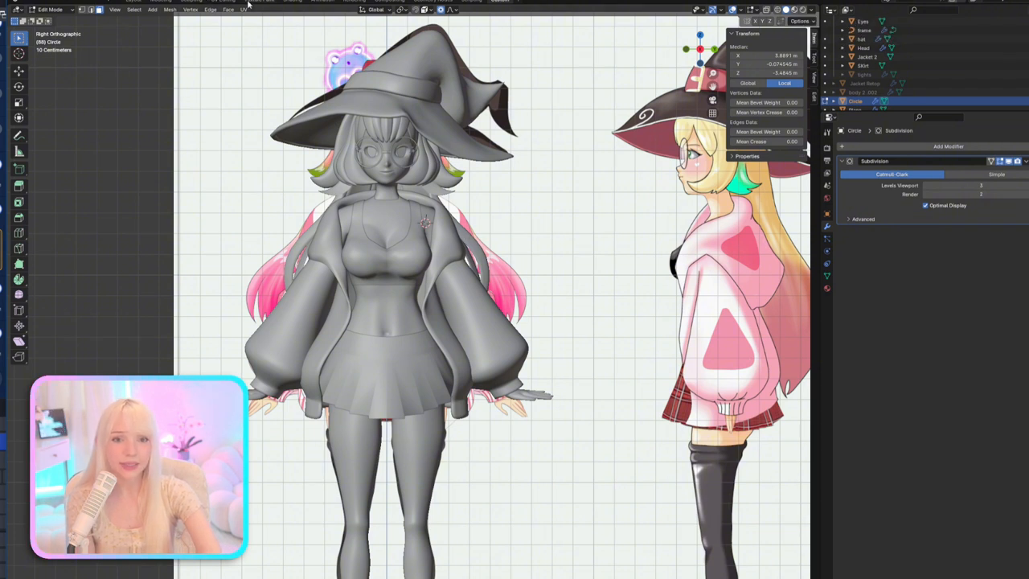
View the textured witch girl model standing before her reference image planes
{"action": "left_click", "coordinate": [855, 99]}
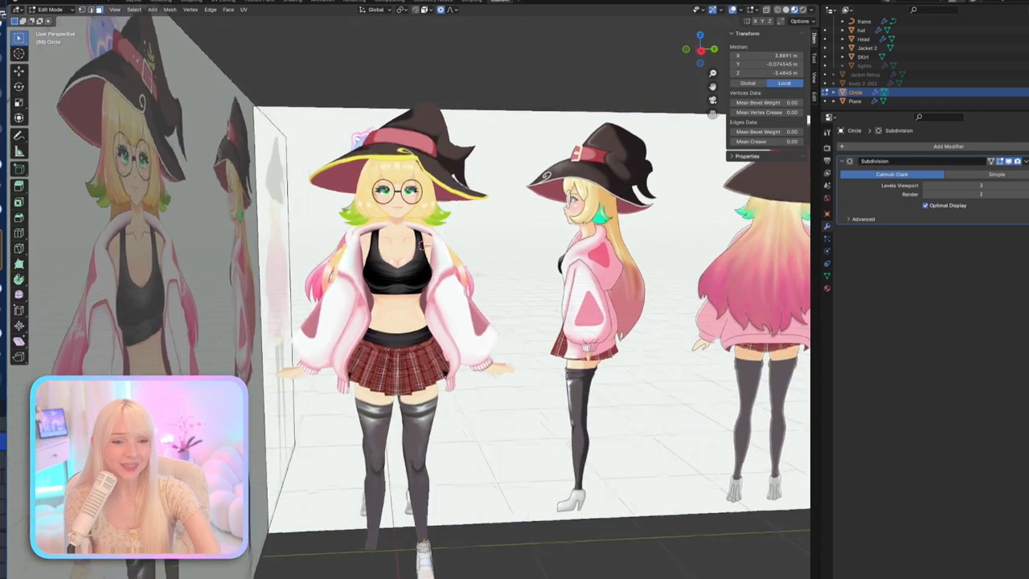
Load the TPOSE witch project from Open Recent and switch to the Layout workspace
{"action": "left_click", "coordinate": [13, 10]}
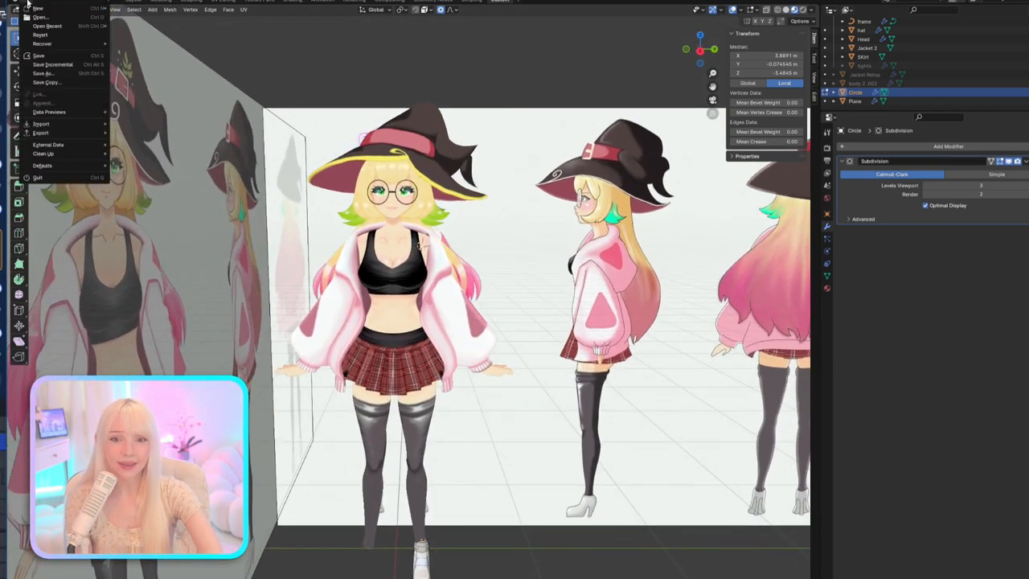
{"action": "left_click", "coordinate": [47, 25]}
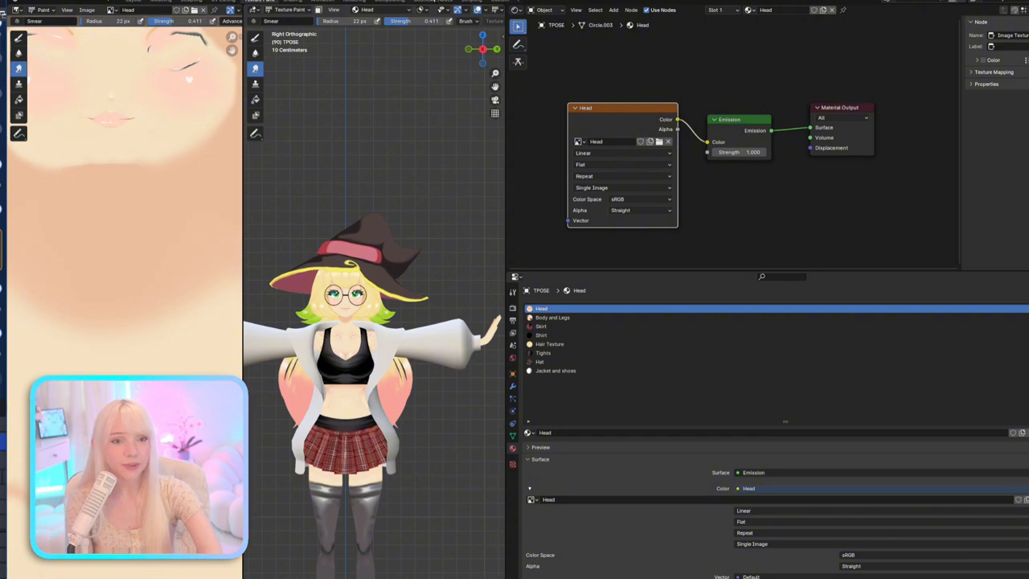
{"action": "left_click", "coordinate": [354, 9]}
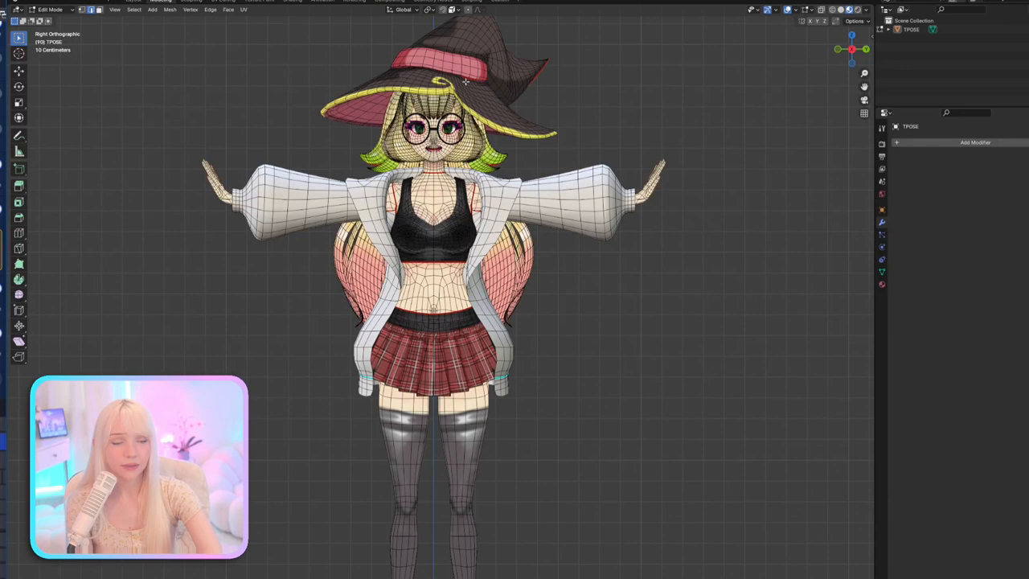
Switch the witch model to Object Mode, view her in Weight Paint, then return to Object Mode
{"action": "left_click", "coordinate": [50, 10]}
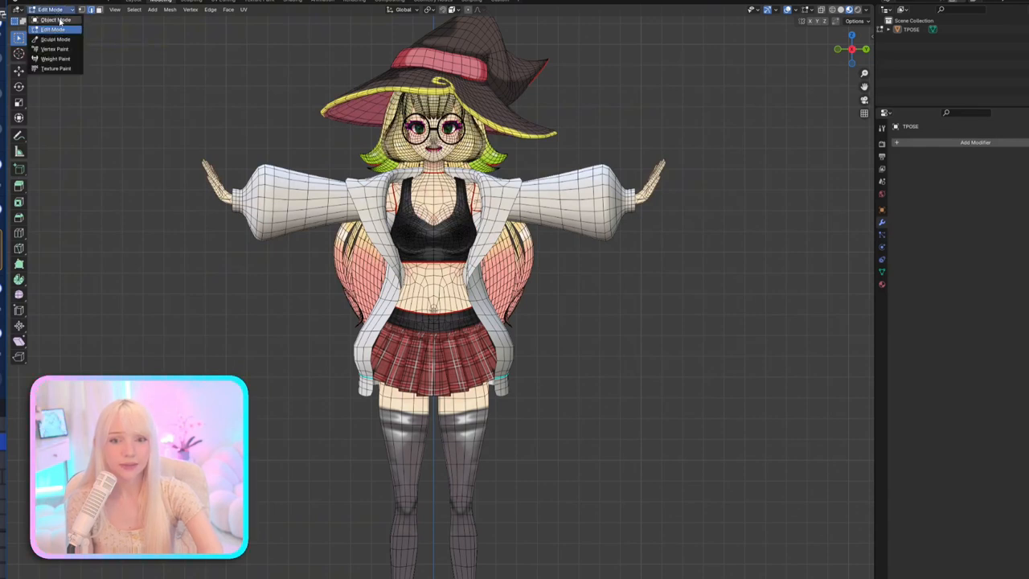
{"action": "left_click", "coordinate": [55, 20]}
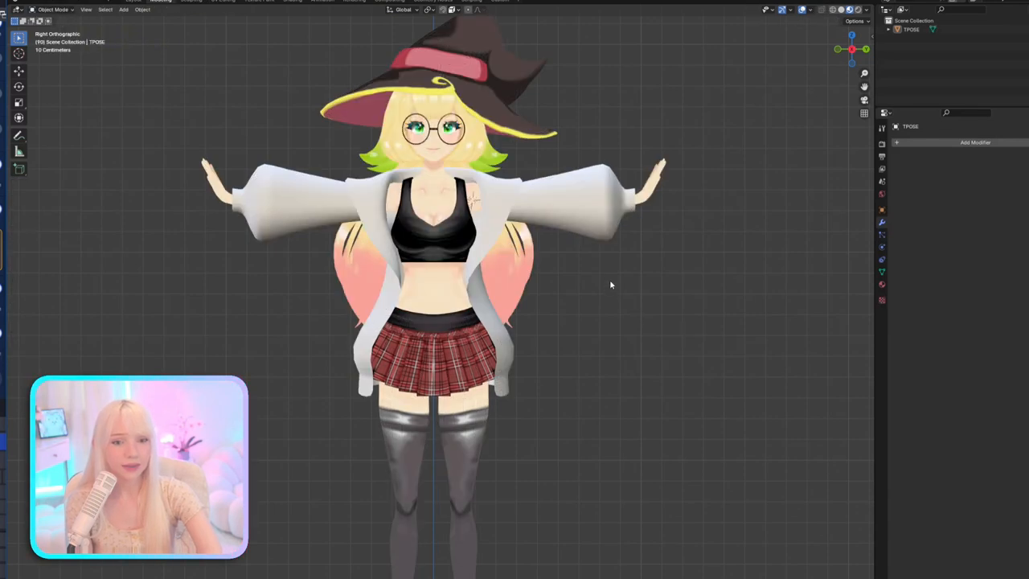
{"action": "left_click", "coordinate": [51, 10]}
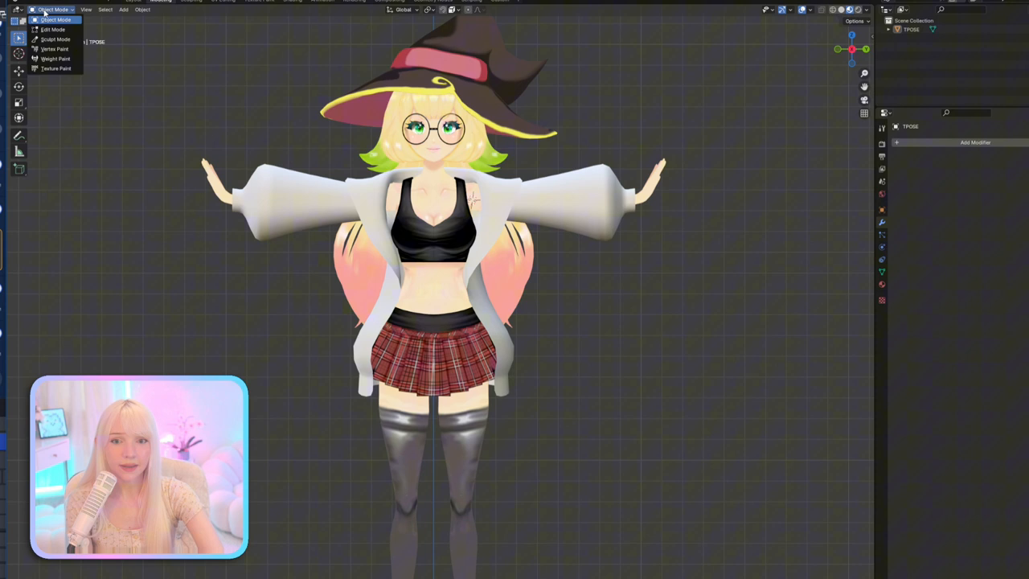
{"action": "left_click", "coordinate": [55, 58]}
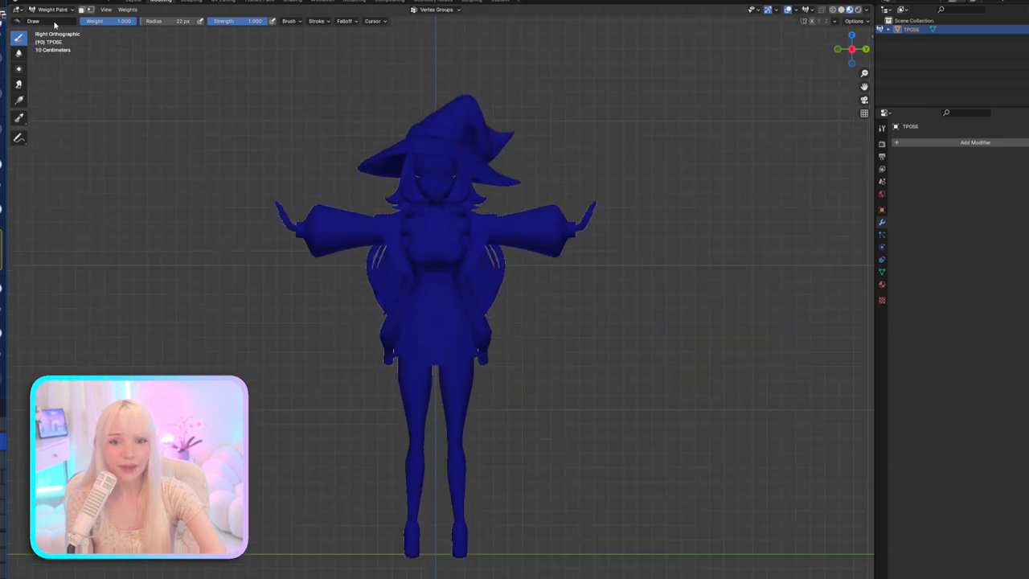
{"action": "left_click", "coordinate": [52, 9]}
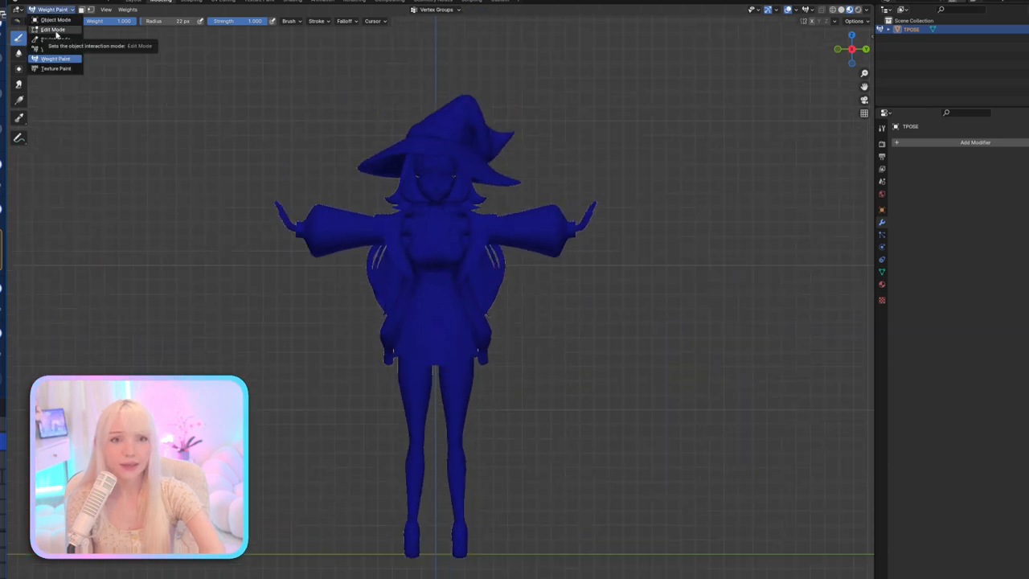
{"action": "left_click", "coordinate": [55, 19]}
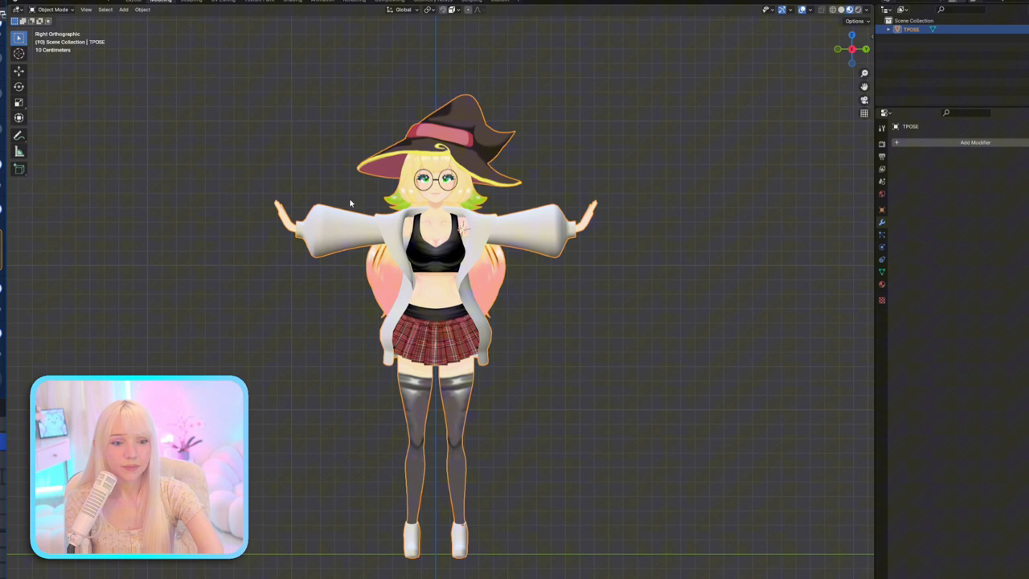
{"action": "mouse_move", "coordinate": [673, 332]}
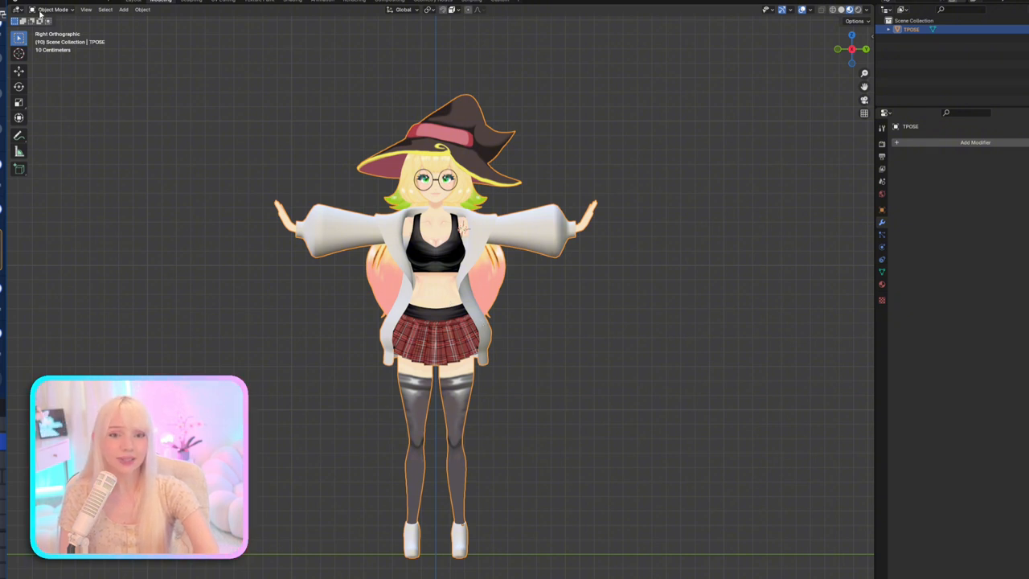
Show the recent projects list from the File menu
{"action": "left_click", "coordinate": [24, 10]}
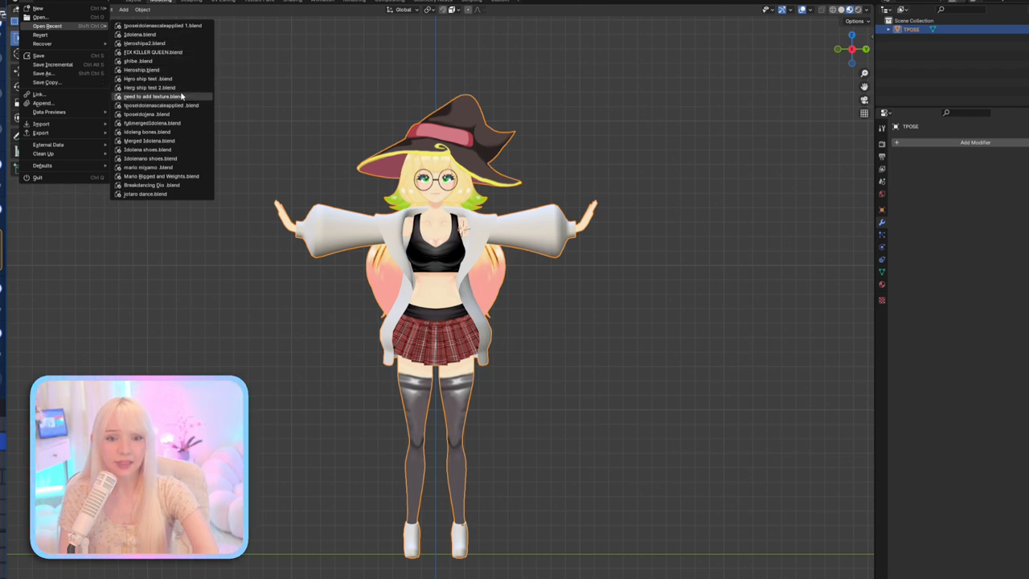
{"action": "mouse_move", "coordinate": [151, 97]}
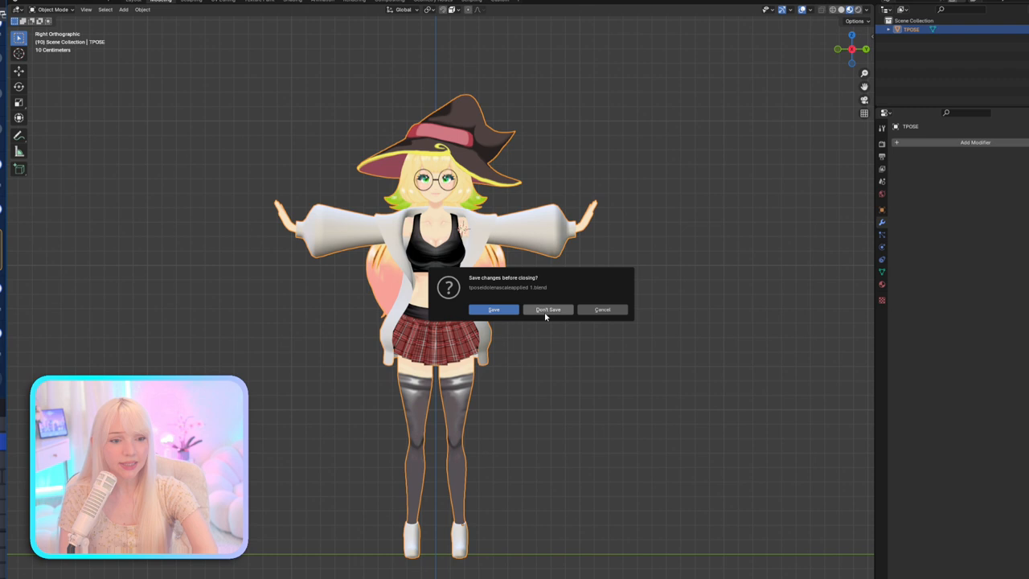
Discard unsaved changes and return the witch mesh from Edit Mode to Object Mode
{"action": "left_click", "coordinate": [547, 309]}
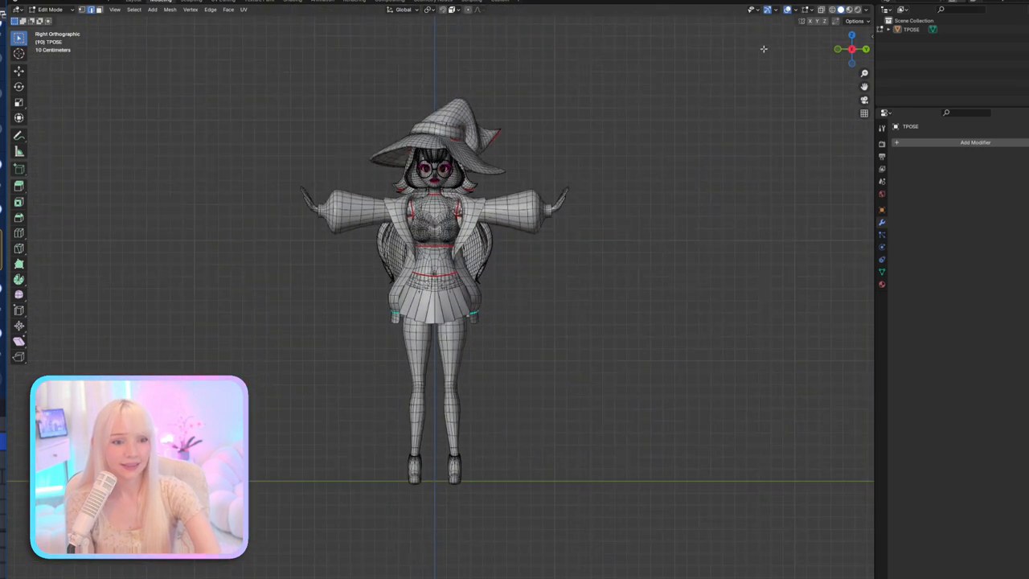
{"action": "left_click", "coordinate": [50, 10]}
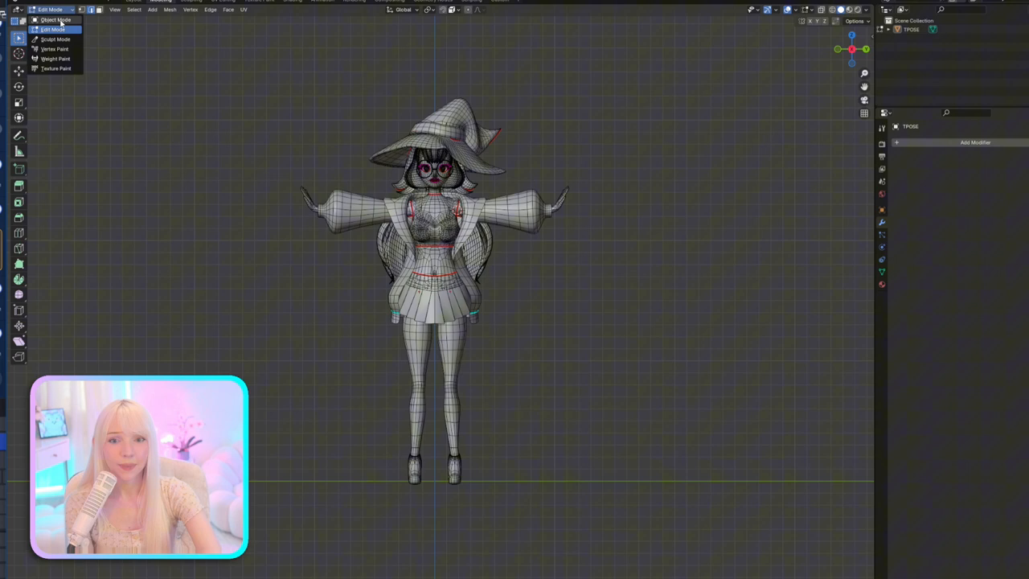
{"action": "left_click", "coordinate": [54, 20]}
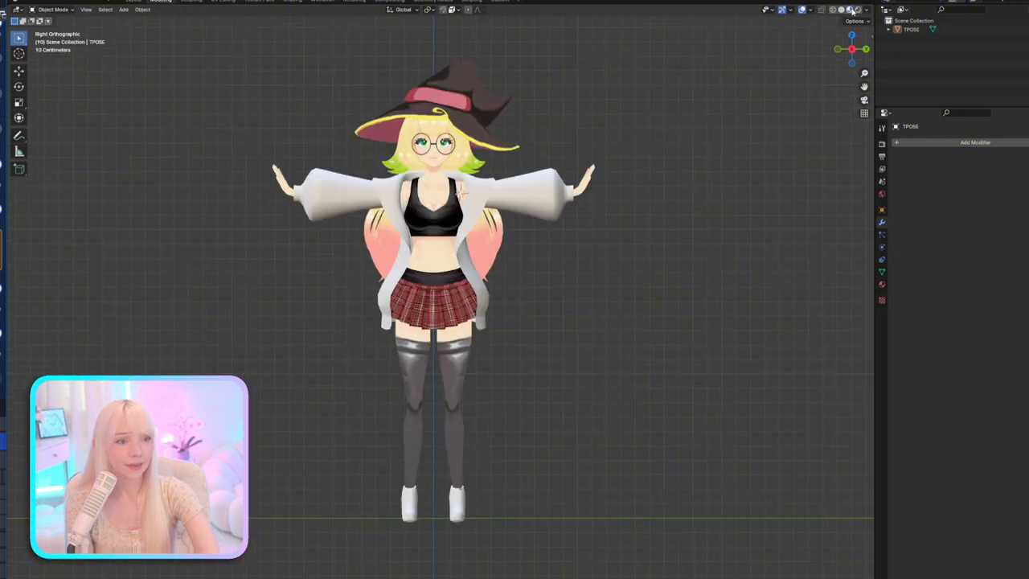
{"action": "mouse_move", "coordinate": [392, 66]}
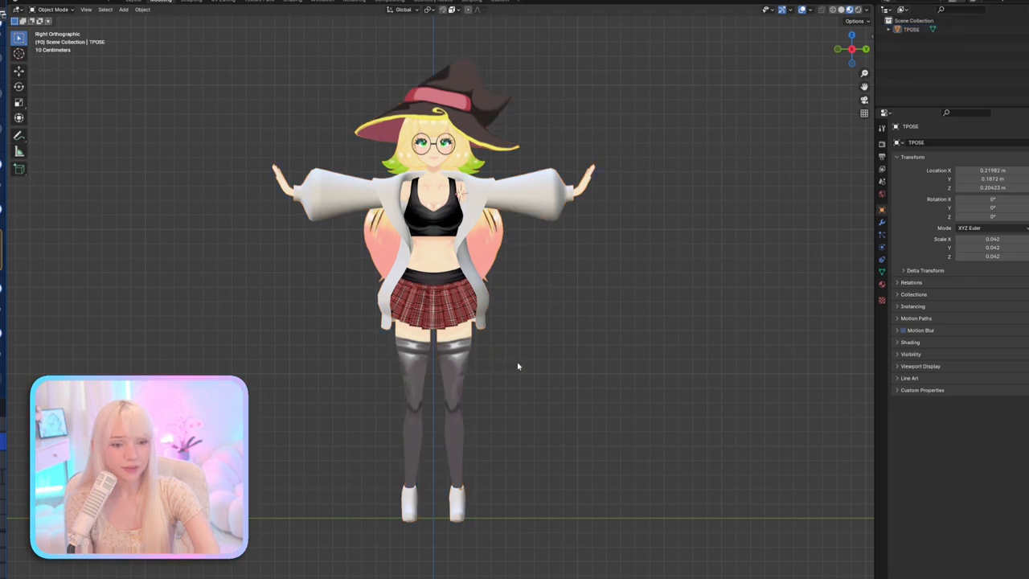
Select the TPOSE witch mesh to reveal its location, rotation and scale transform values
{"action": "left_click", "coordinate": [410, 298]}
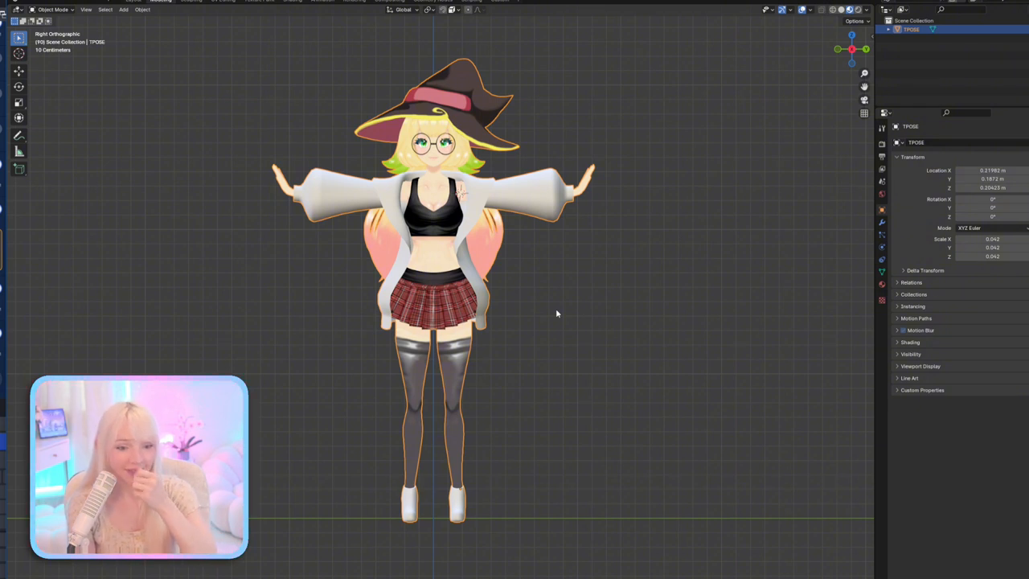
{"action": "mouse_move", "coordinate": [564, 336]}
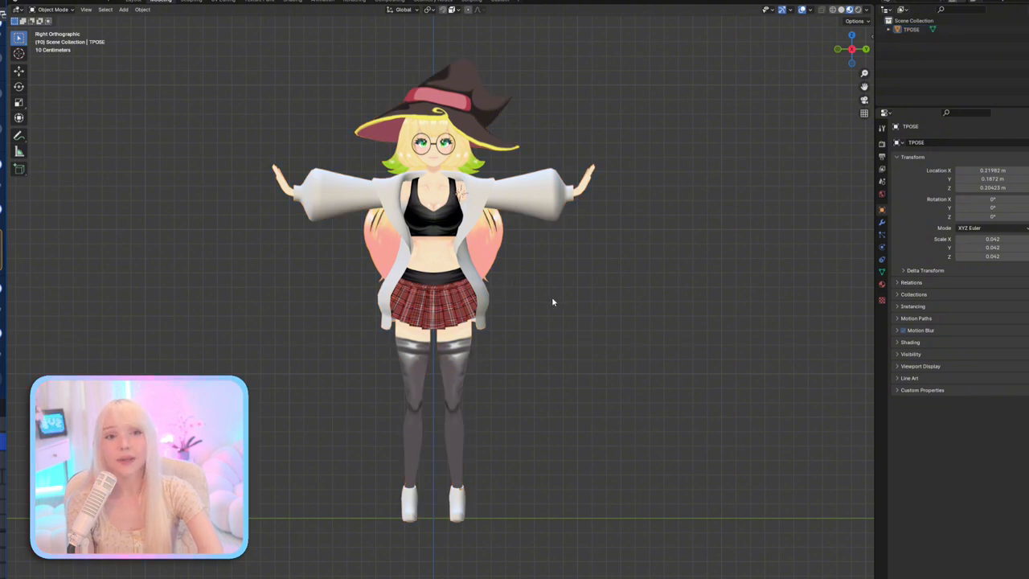
{"action": "mouse_move", "coordinate": [540, 267]}
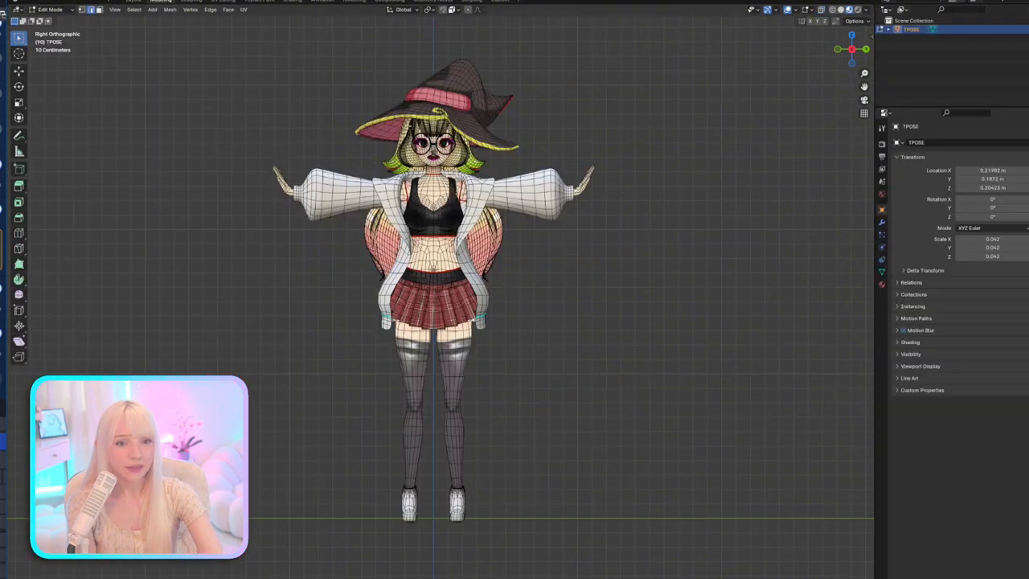
Return to Object Mode and add an armature to the witch character scene
{"action": "key", "text": "Tab"}
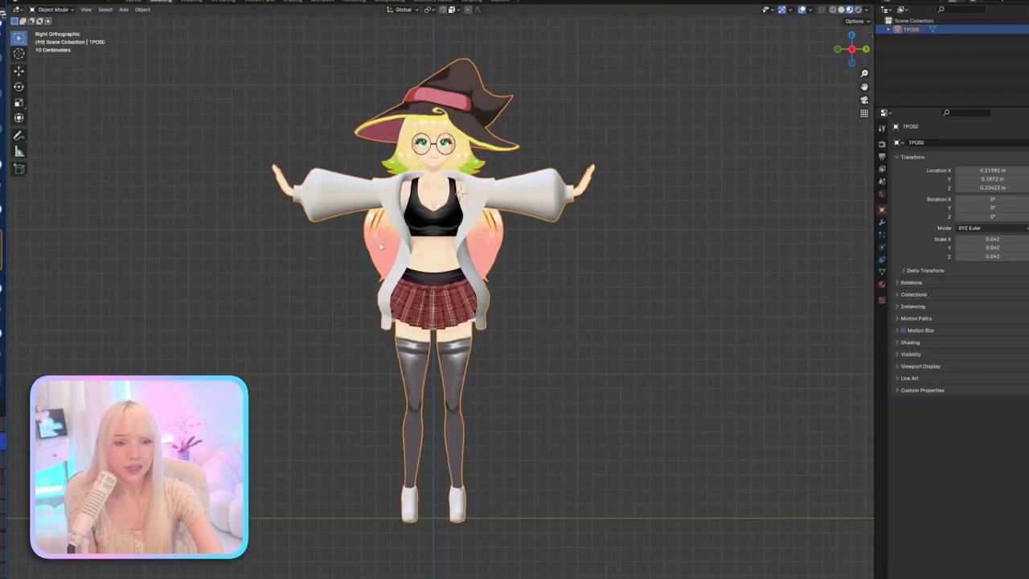
{"action": "left_click", "coordinate": [124, 9]}
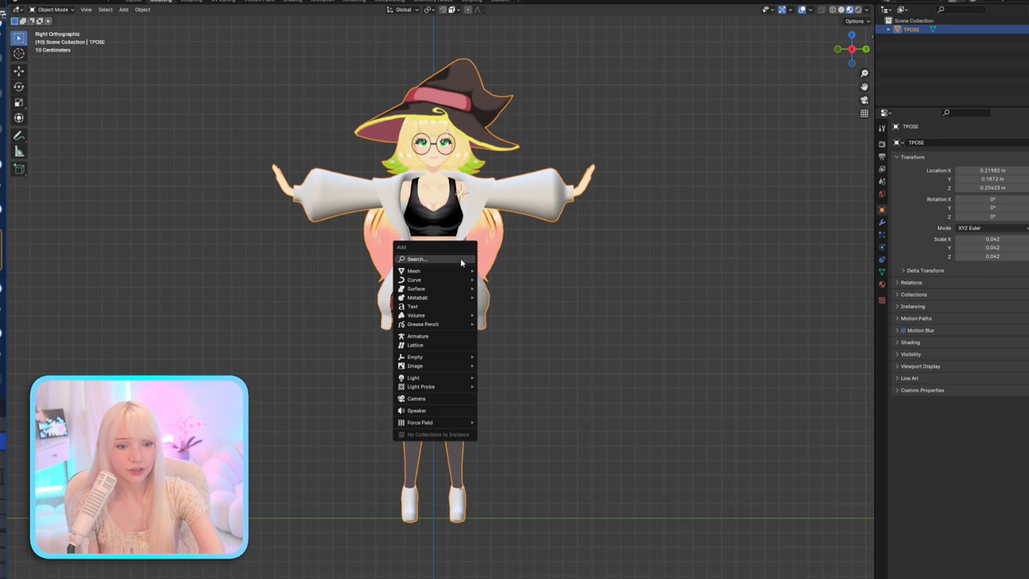
{"action": "left_click", "coordinate": [418, 336]}
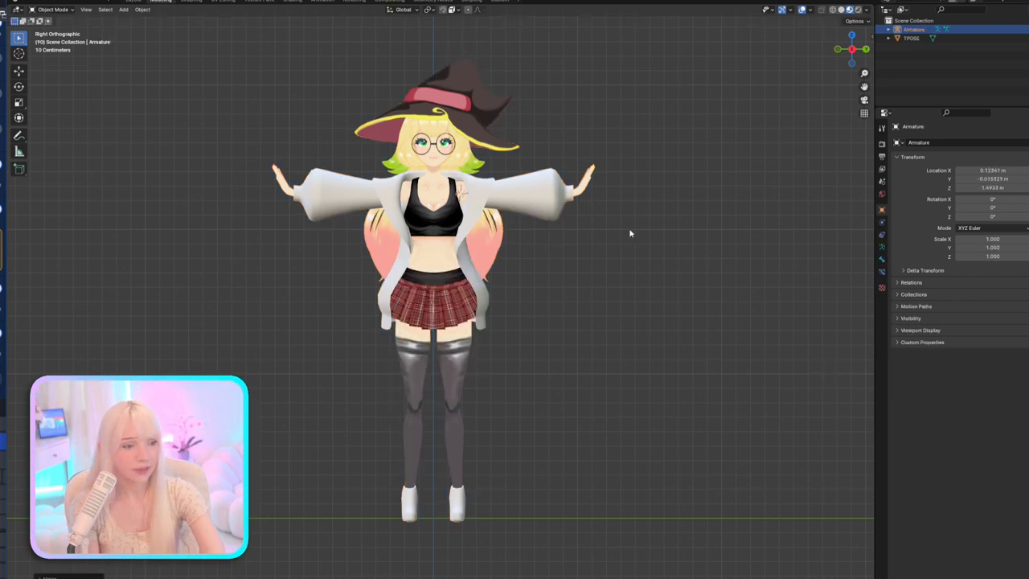
Browse the Bone properties panels: Viewport Display, Relations and Bendy Bones
{"action": "left_click", "coordinate": [881, 271]}
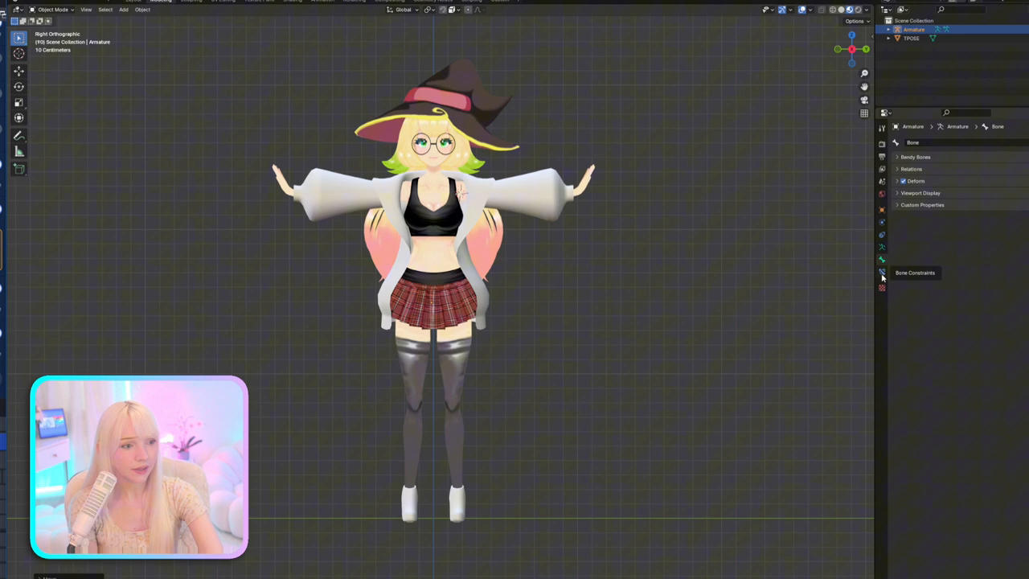
{"action": "left_click", "coordinate": [919, 193]}
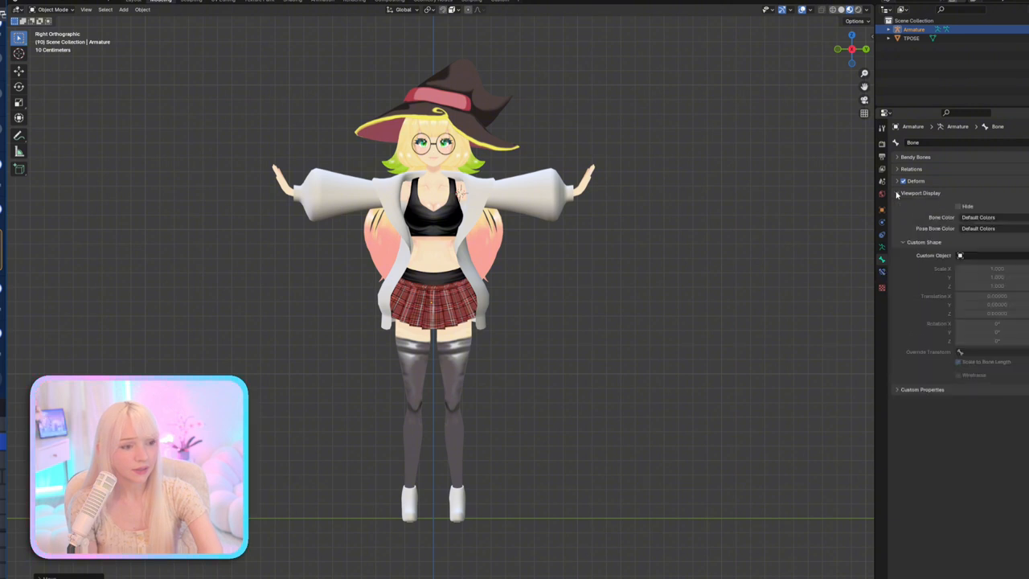
{"action": "left_click", "coordinate": [910, 169]}
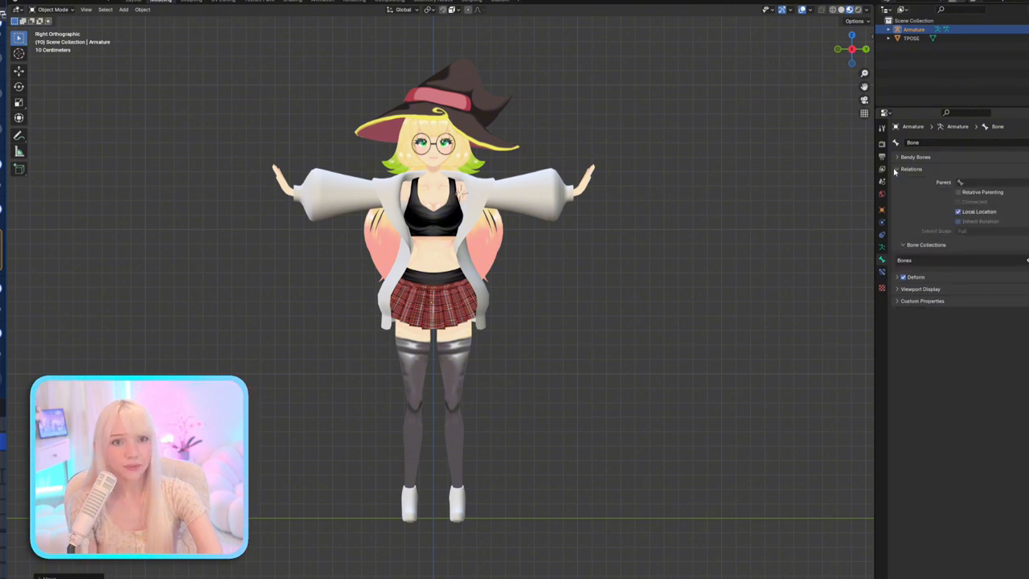
{"action": "left_click", "coordinate": [899, 157]}
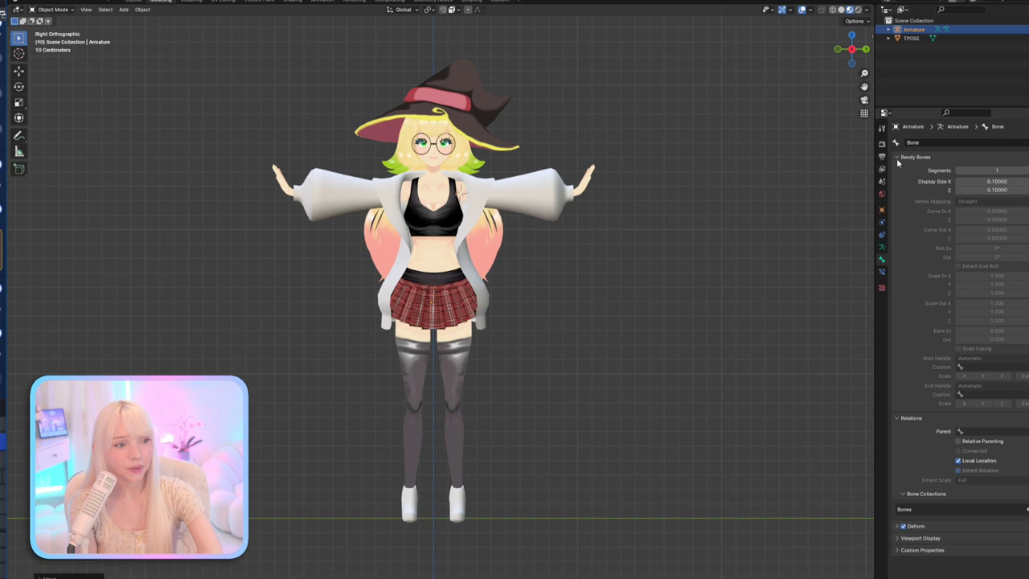
Enable In Front under the armature's Viewport Display so bones draw over the model
{"action": "left_click", "coordinate": [881, 252]}
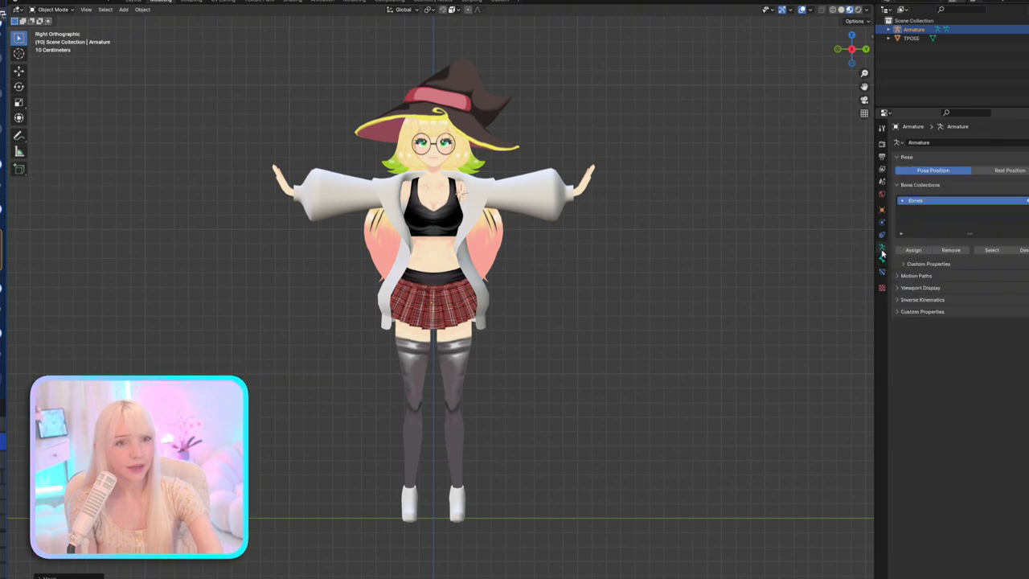
{"action": "left_click", "coordinate": [928, 264]}
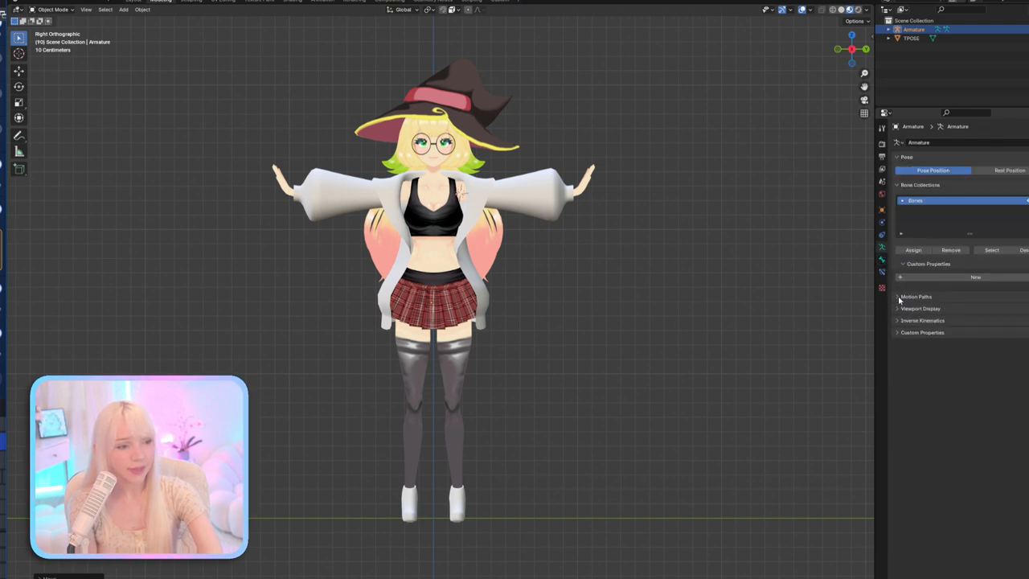
{"action": "left_click", "coordinate": [917, 296]}
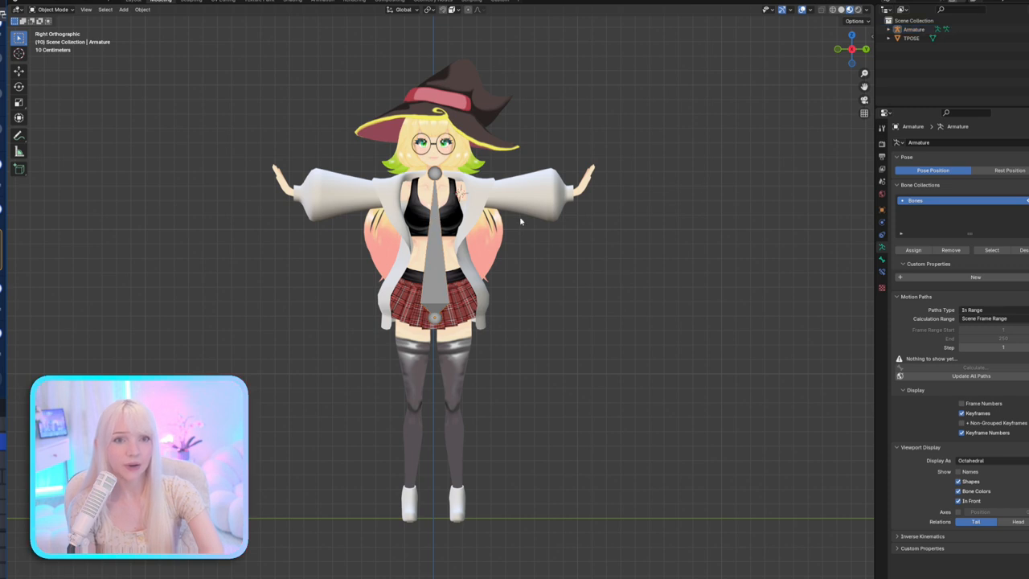
{"action": "mouse_move", "coordinate": [518, 225]}
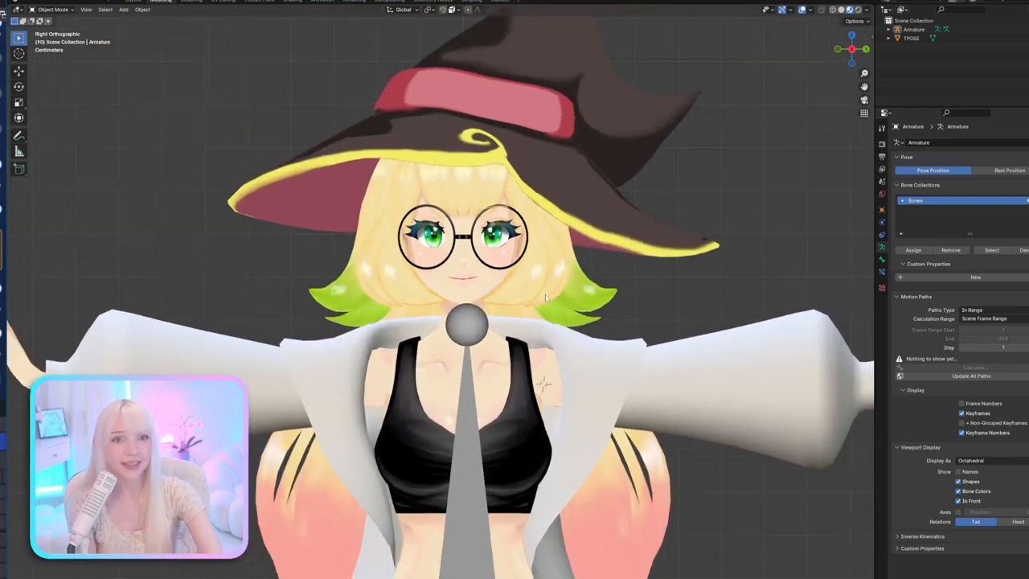
{"action": "scroll", "scroll_direction": "down", "scroll_amount": 3}
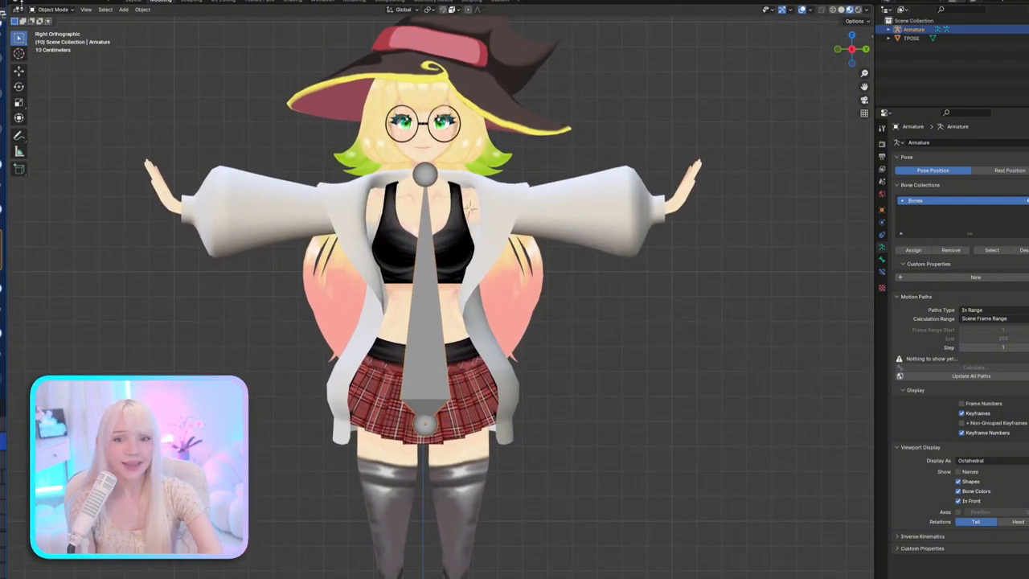
{"action": "left_click", "coordinate": [46, 26]}
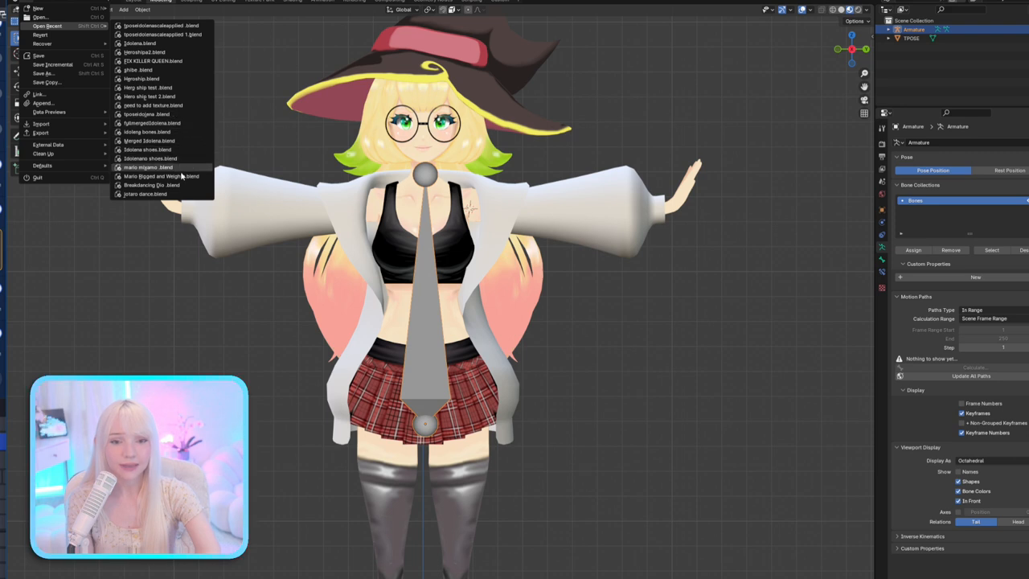
{"action": "mouse_move", "coordinate": [151, 122]}
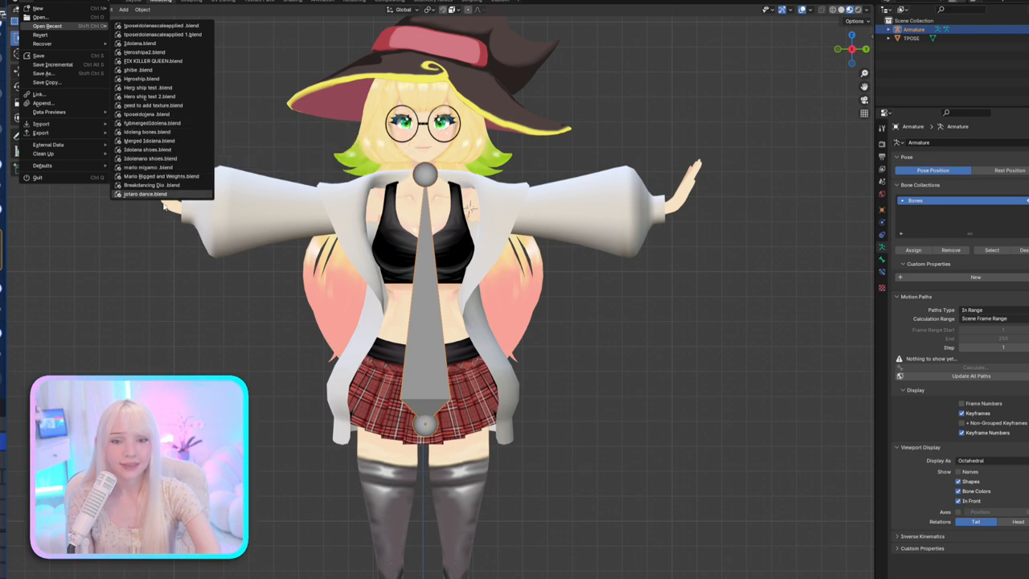
{"action": "mouse_move", "coordinate": [151, 185]}
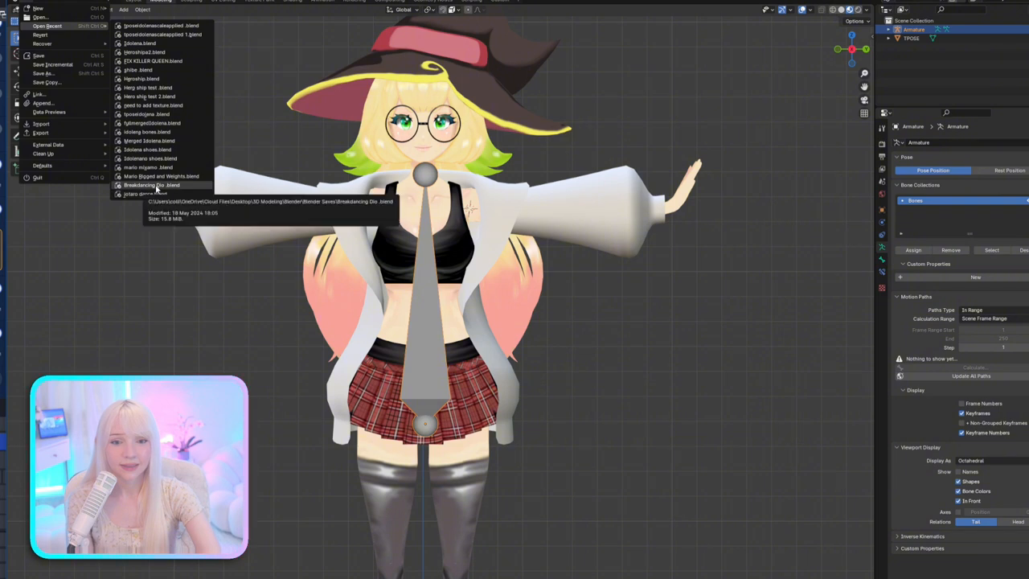
Open the recent Breakdancing .blend project from the File menu
{"action": "left_click", "coordinate": [151, 185]}
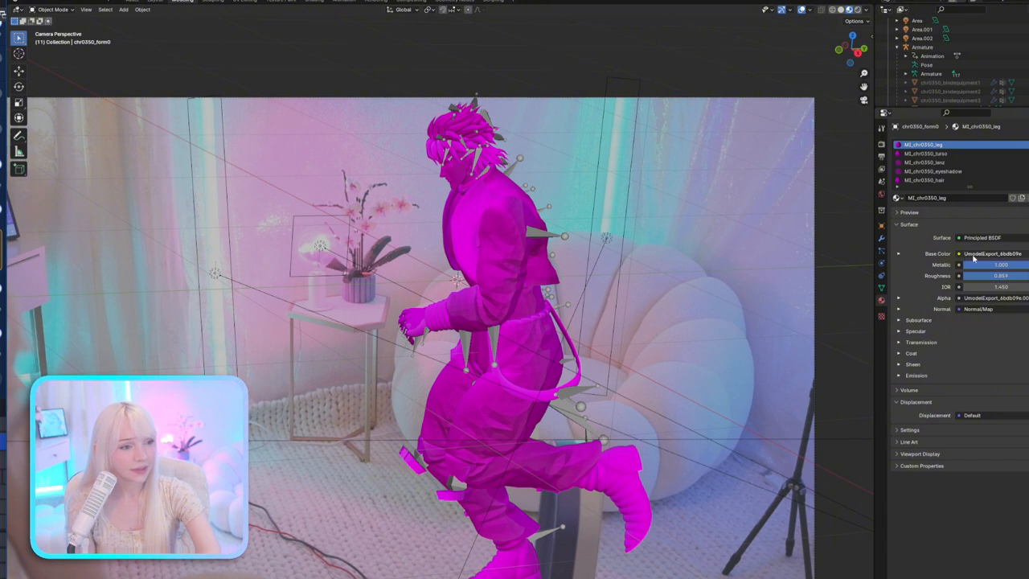
{"action": "left_click", "coordinate": [959, 263]}
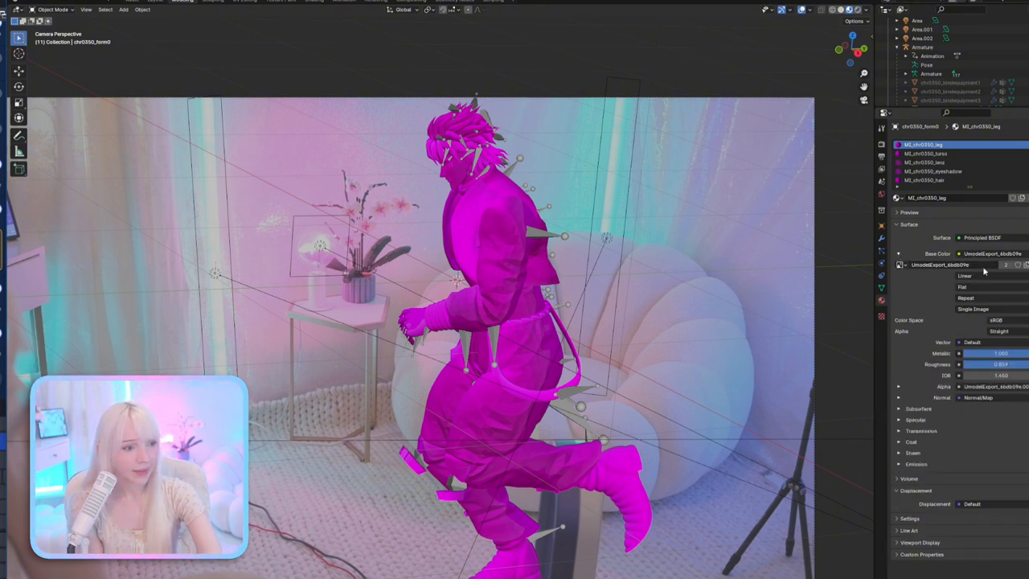
{"action": "mouse_move", "coordinate": [1021, 265]}
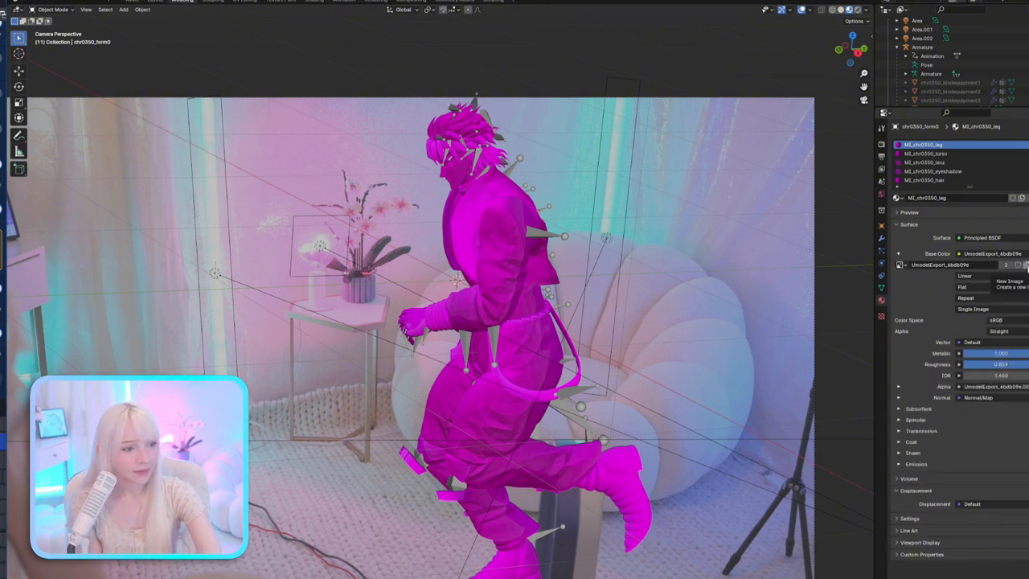
{"action": "left_click", "coordinate": [1010, 281]}
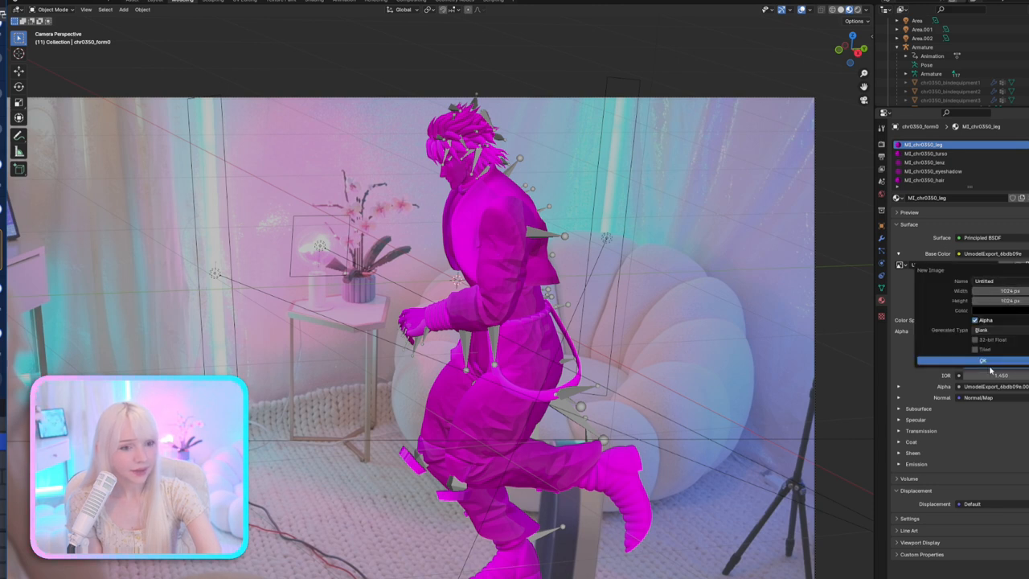
{"action": "left_click", "coordinate": [984, 360]}
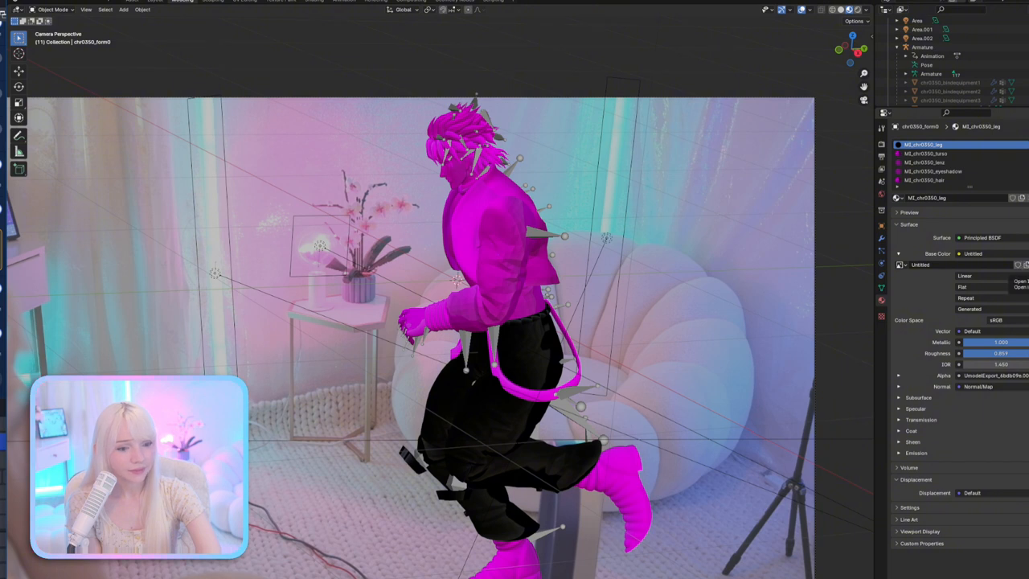
{"action": "left_click", "coordinate": [1016, 263]}
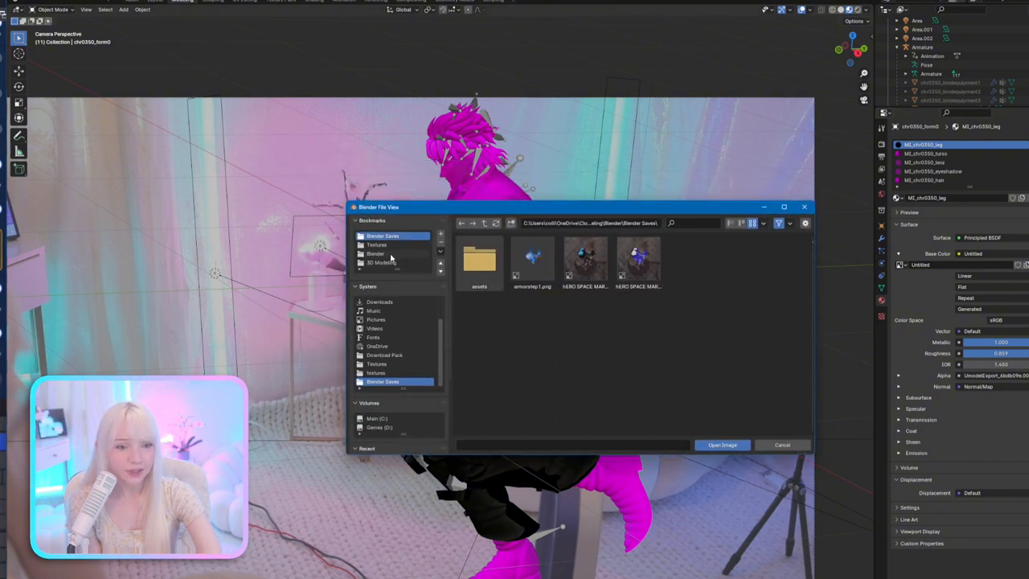
{"action": "left_click", "coordinate": [376, 254]}
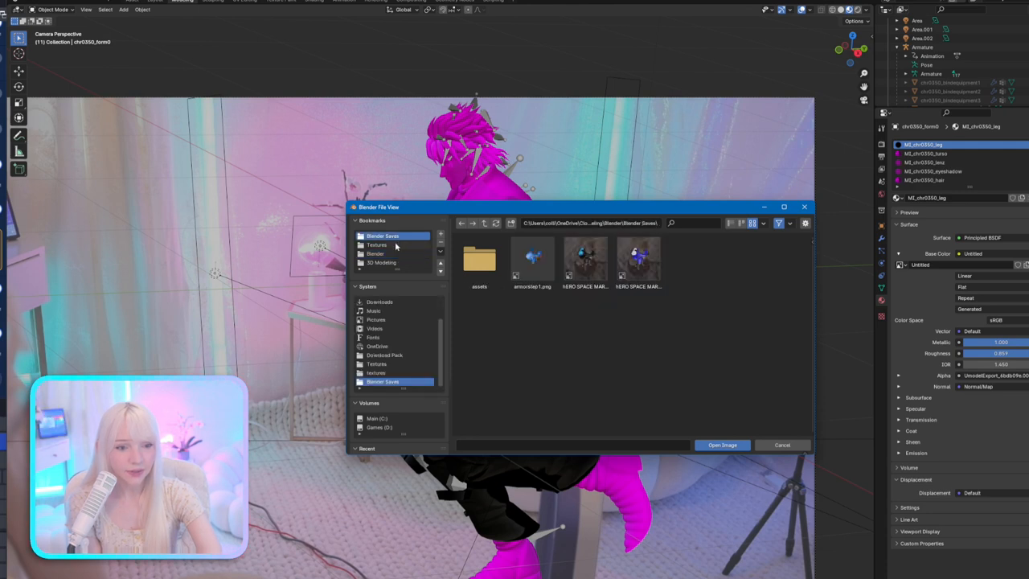
{"action": "left_click", "coordinate": [381, 264]}
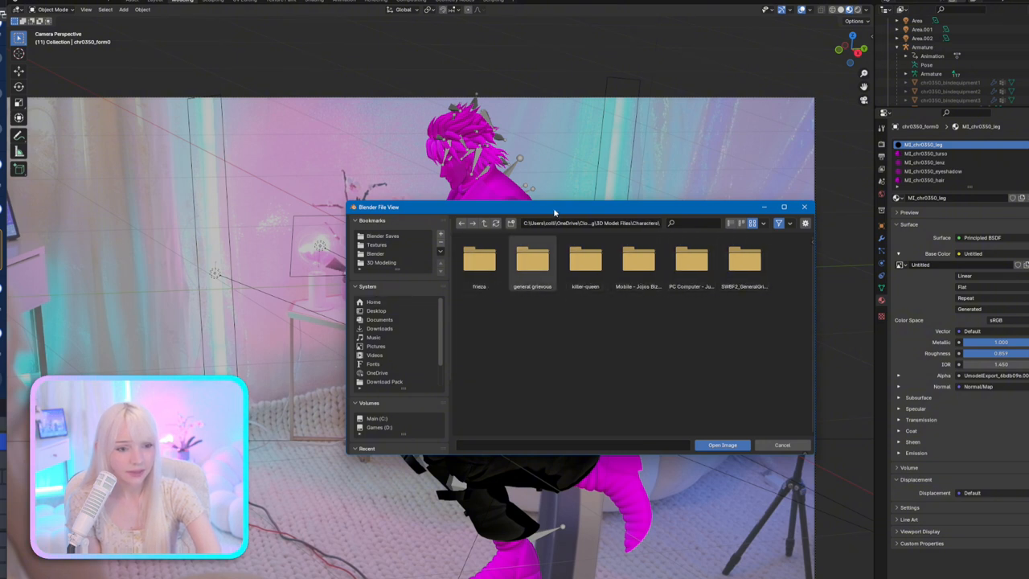
{"action": "left_click", "coordinate": [781, 444]}
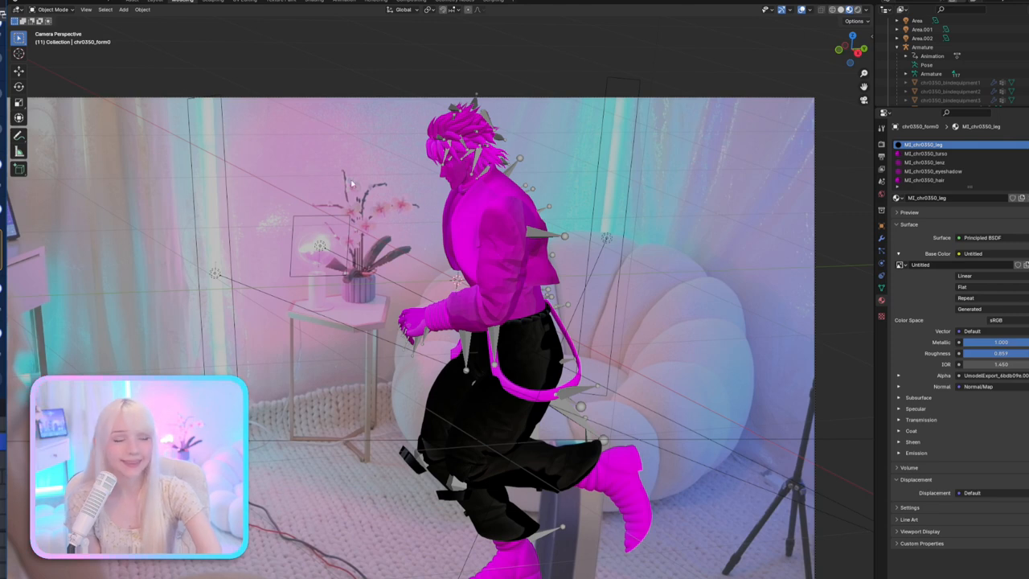
{"action": "mouse_move", "coordinate": [232, 180]}
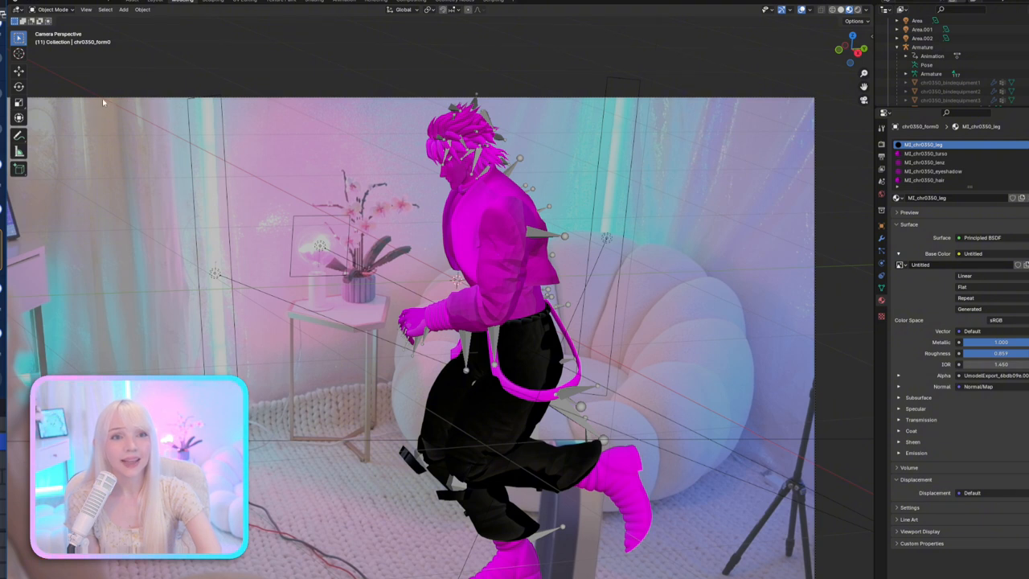
{"action": "mouse_move", "coordinate": [100, 74]}
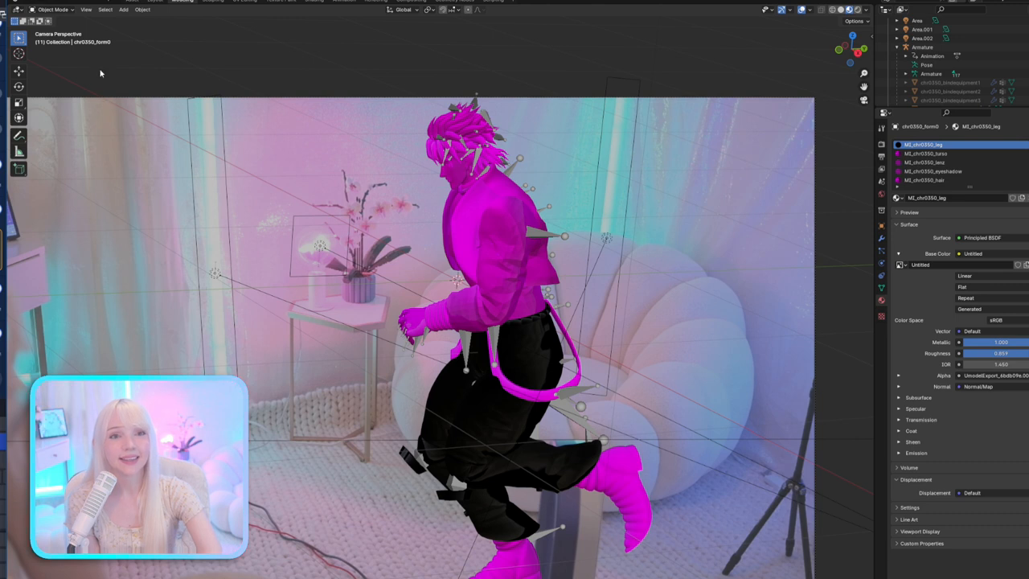
Browse Open Recent and the Open file browser, then cancel without loading anything
{"action": "left_click", "coordinate": [11, 10]}
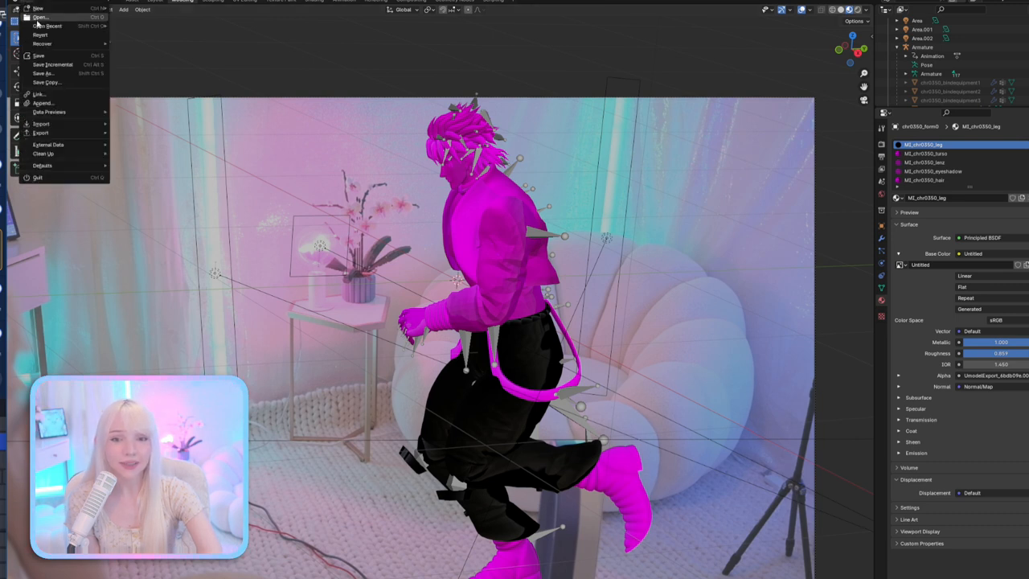
{"action": "left_click", "coordinate": [47, 26]}
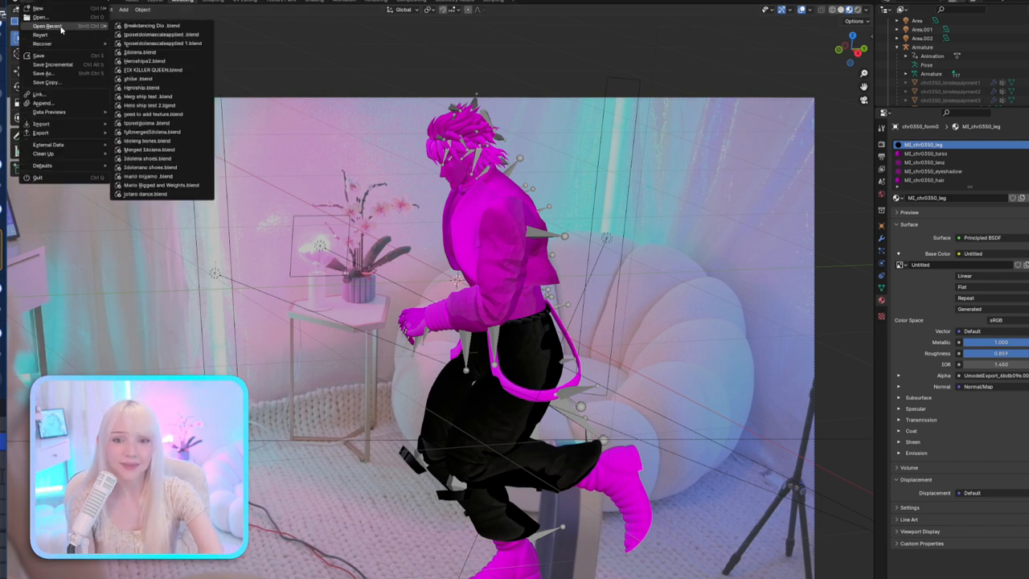
{"action": "mouse_move", "coordinate": [148, 77]}
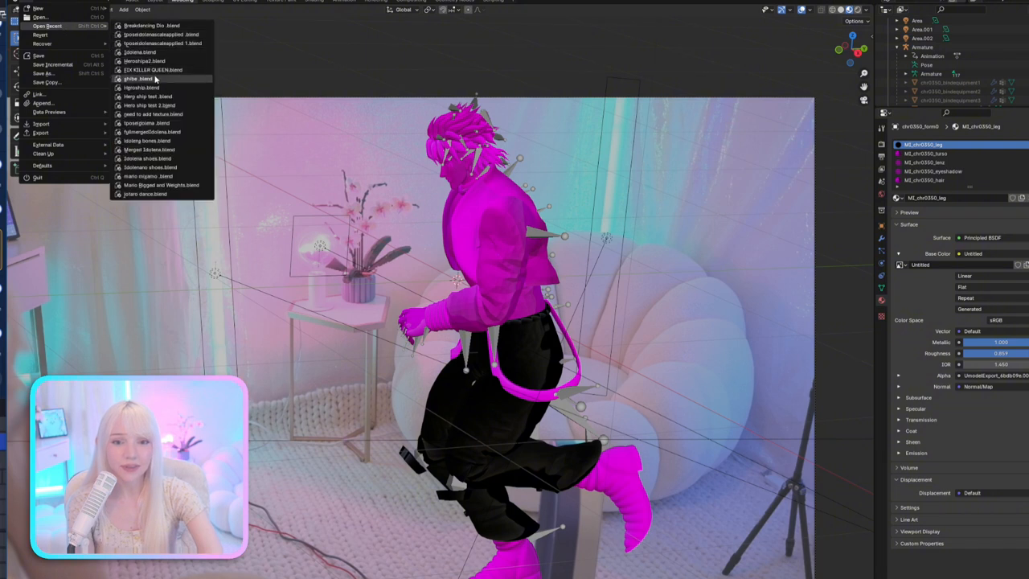
{"action": "mouse_move", "coordinate": [137, 77]}
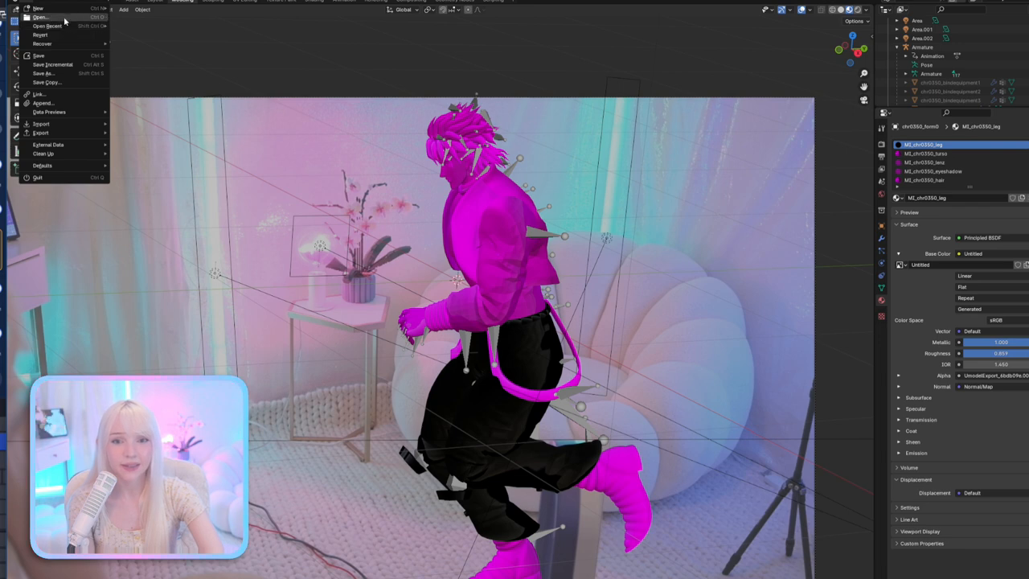
{"action": "left_click", "coordinate": [38, 16]}
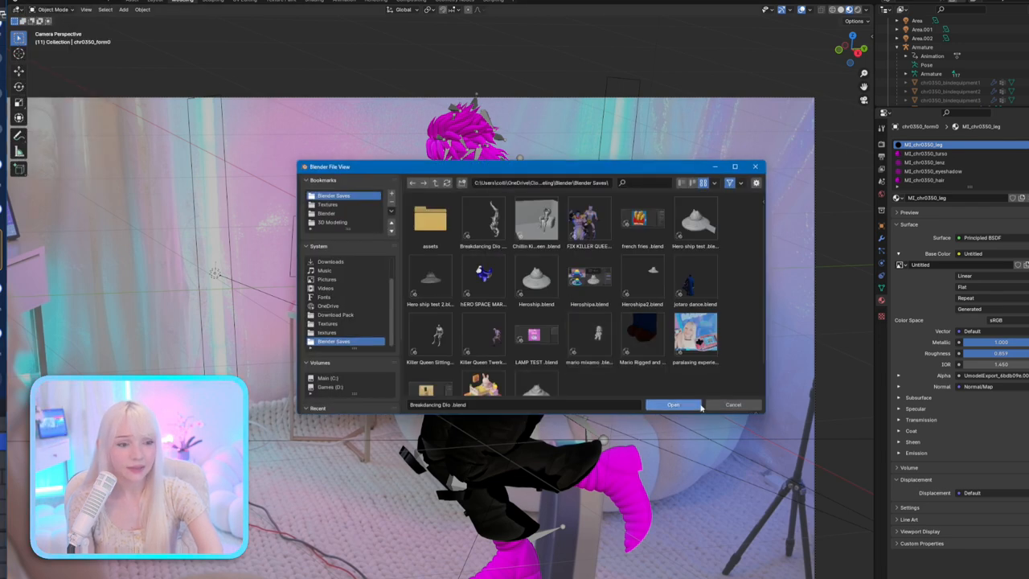
{"action": "left_click", "coordinate": [588, 217]}
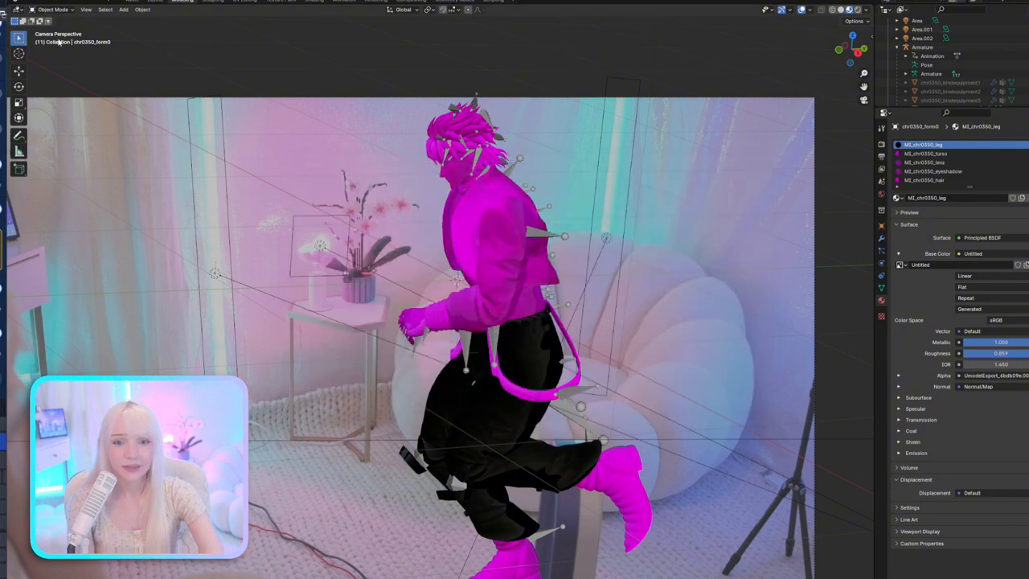
Bring the File menu back up to reach the New template submenu
{"action": "left_click", "coordinate": [15, 9]}
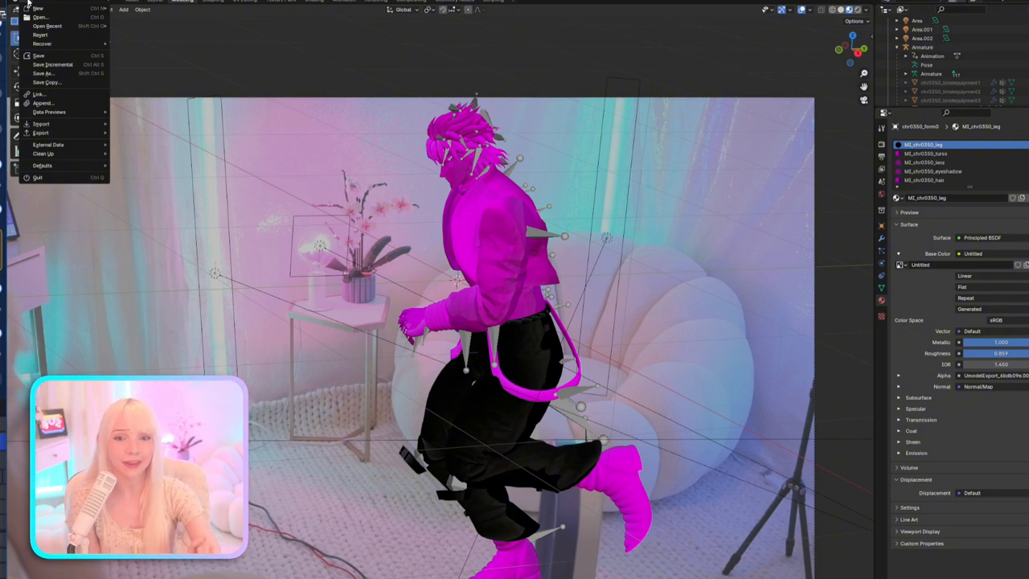
{"action": "left_click", "coordinate": [302, 109]}
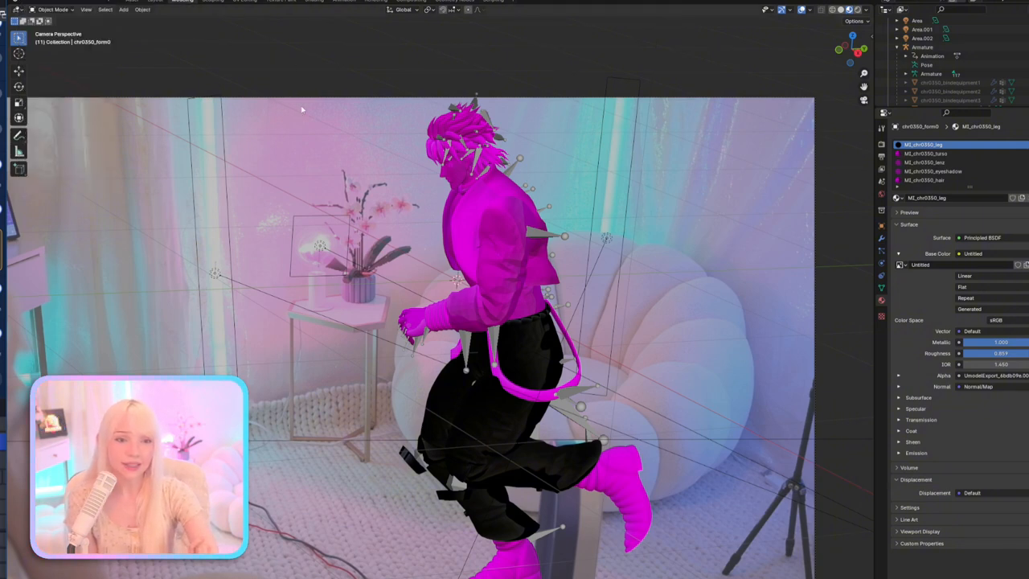
{"action": "left_click", "coordinate": [16, 7]}
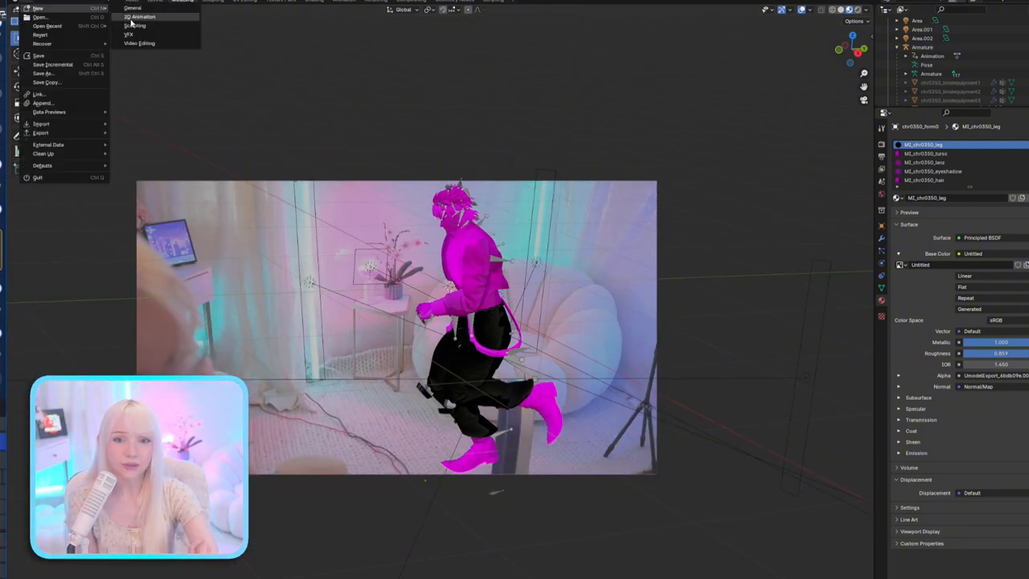
Start a new General scene and choose FBX from the Import formats
{"action": "left_click", "coordinate": [131, 8]}
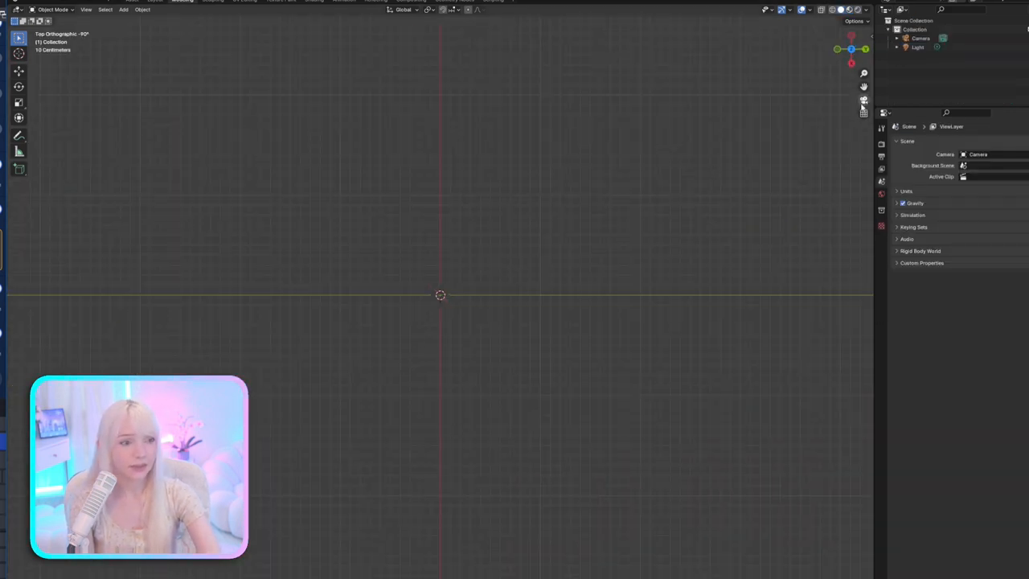
{"action": "left_click", "coordinate": [19, 10]}
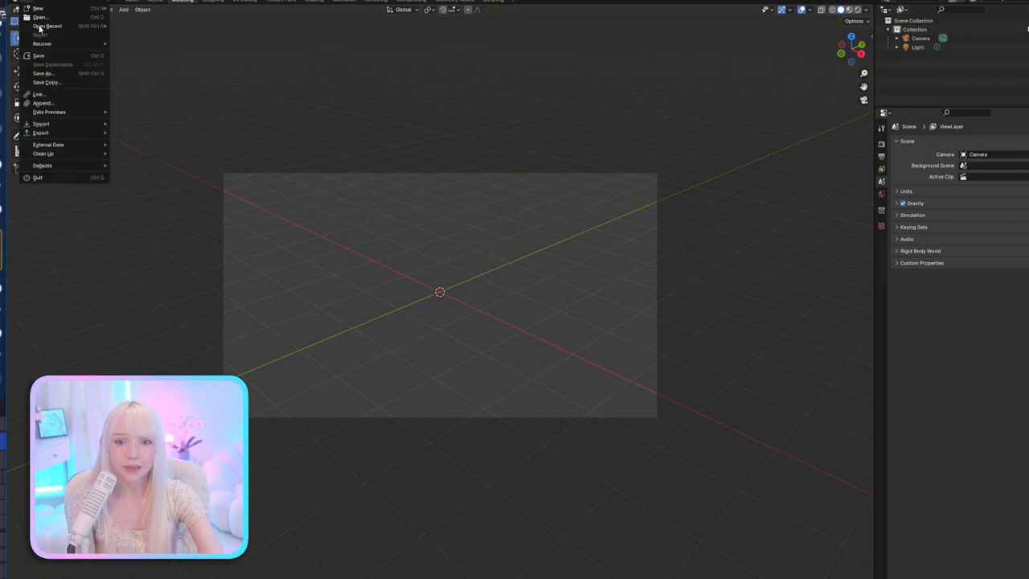
{"action": "left_click", "coordinate": [42, 123]}
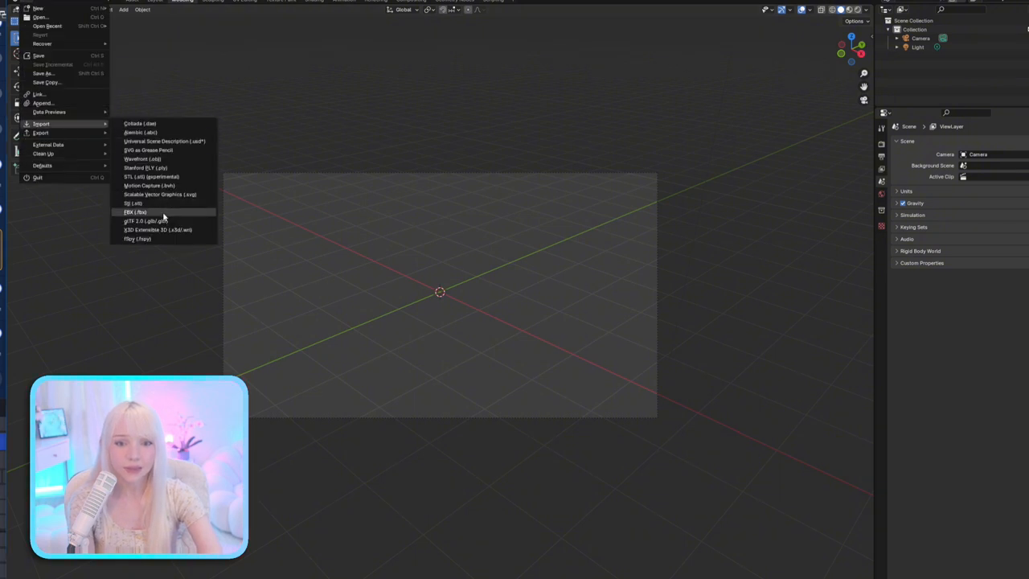
{"action": "left_click", "coordinate": [135, 212]}
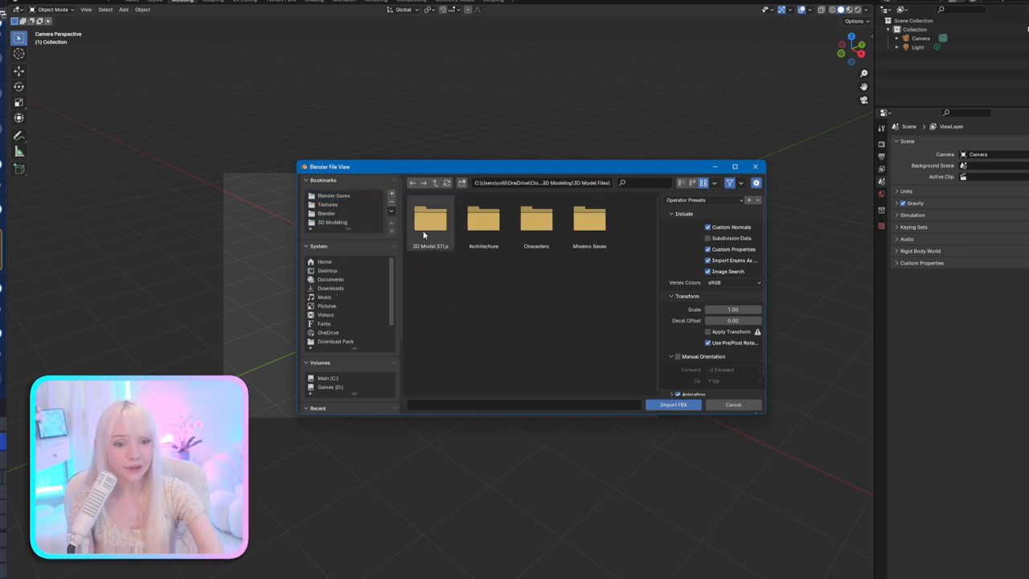
Navigate into the Grievous model folder and import the FBX with its rig
{"action": "double_click", "coordinate": [537, 222]}
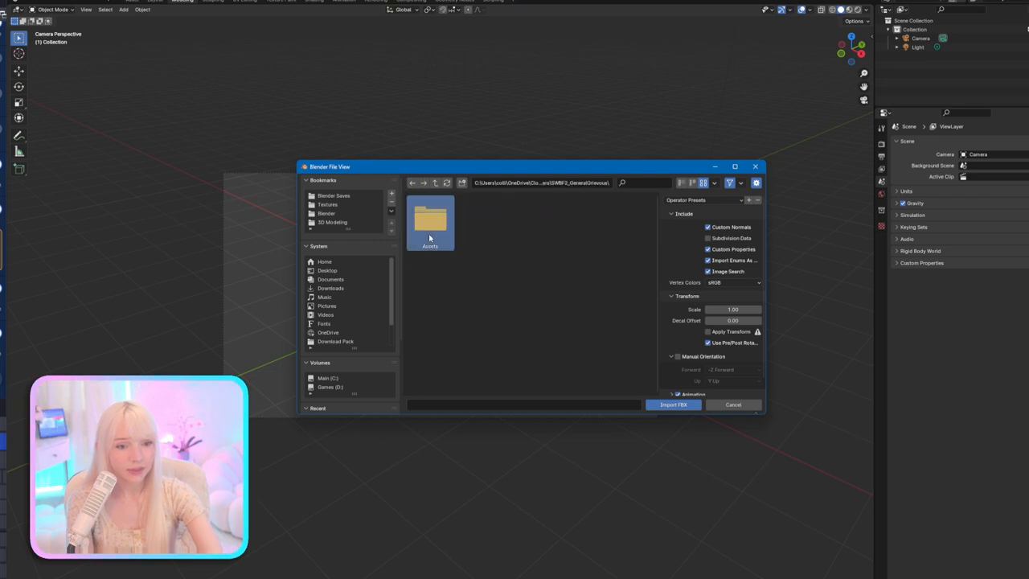
{"action": "double_click", "coordinate": [429, 222]}
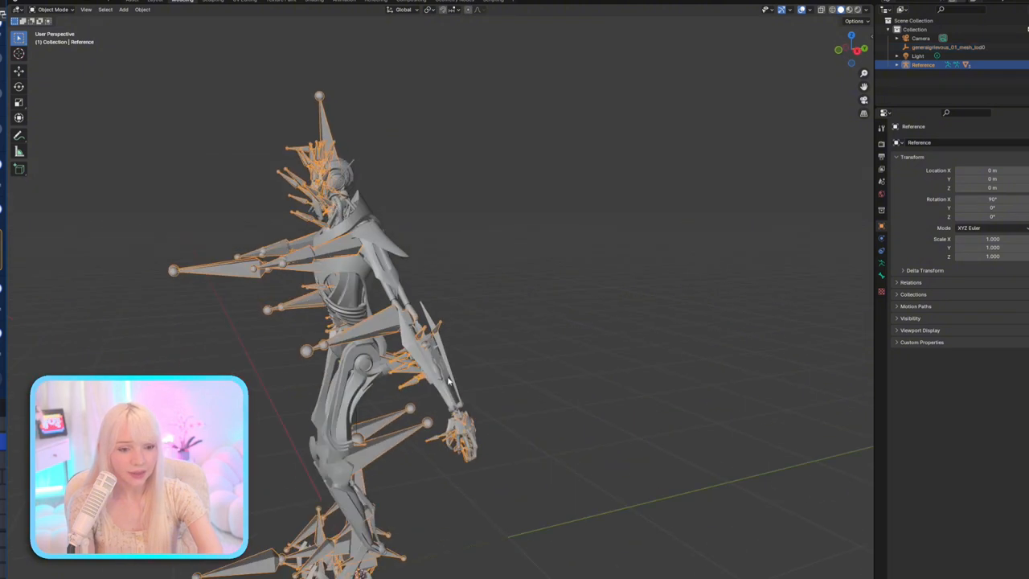
Switch the Grievous armature into Pose Mode and look over the rig
{"action": "left_click", "coordinate": [52, 9]}
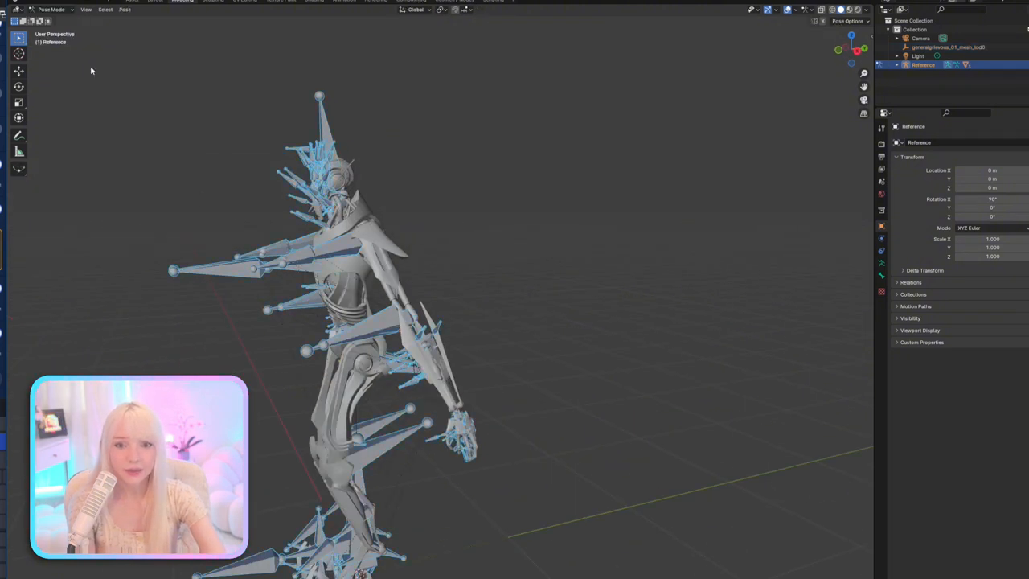
{"action": "left_click", "coordinate": [337, 329]}
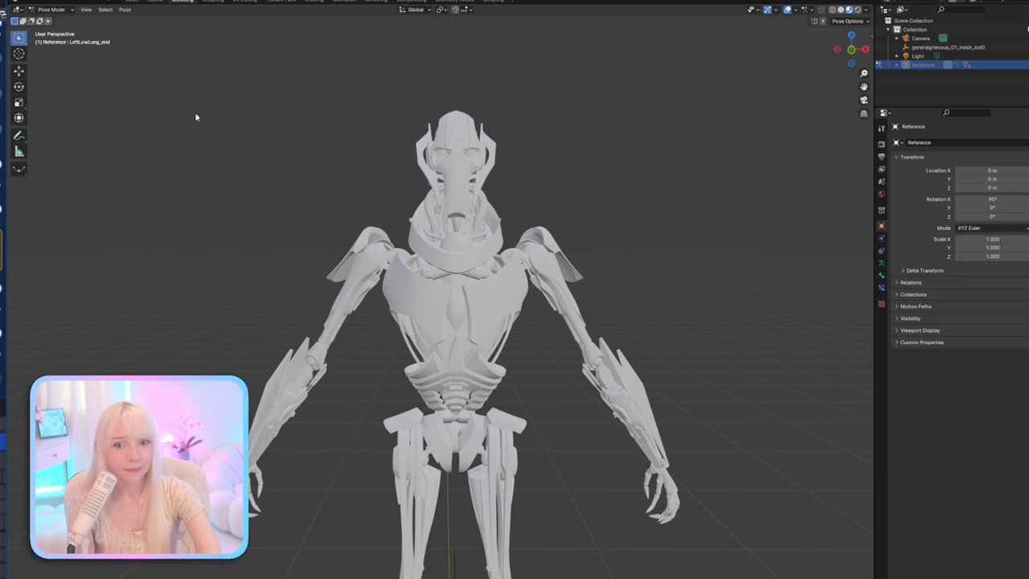
Return to Object Mode and select the Grievous body mesh for its material properties
{"action": "left_click", "coordinate": [51, 9]}
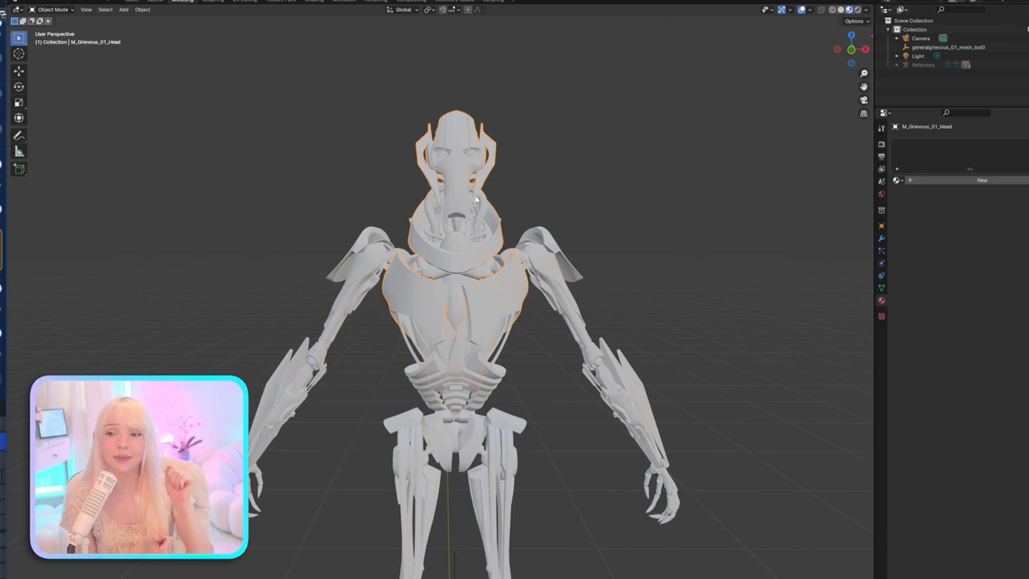
{"action": "mouse_move", "coordinate": [592, 267]}
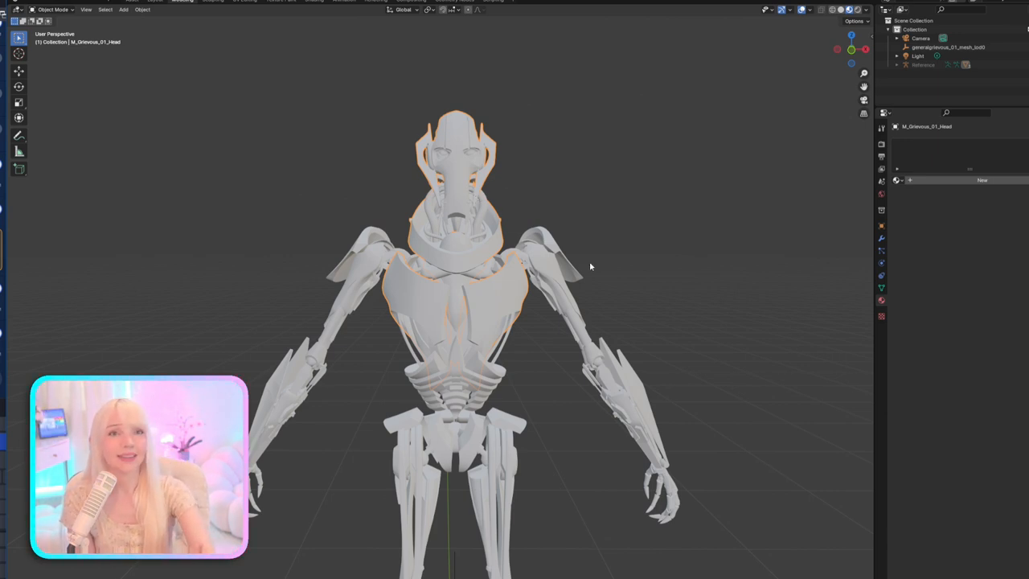